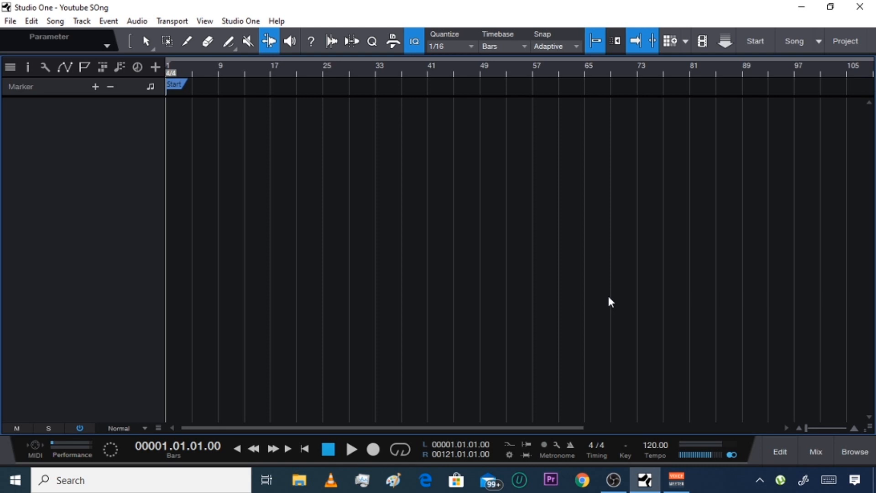
{"action": "mouse_move", "coordinate": [775, 355]}
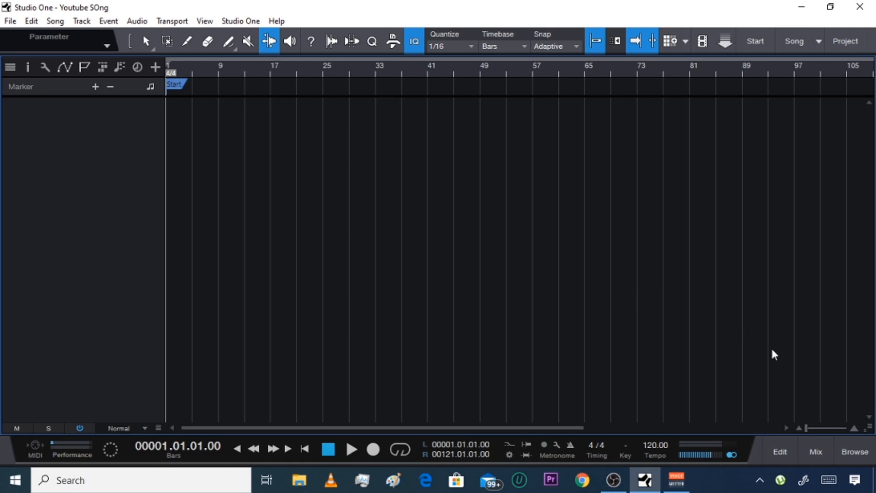
Open the Browse panel beside the empty song, showing PreSonus Impact presets.
{"action": "left_click", "coordinate": [854, 451]}
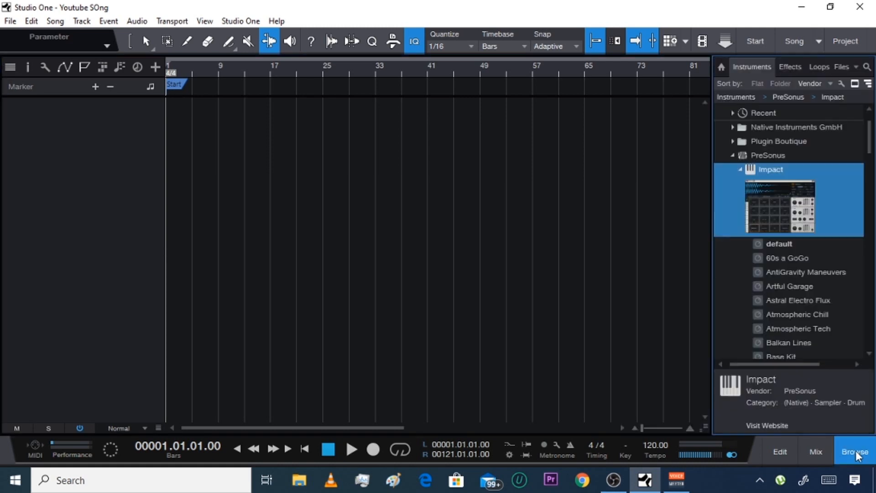
{"action": "mouse_move", "coordinate": [774, 77]}
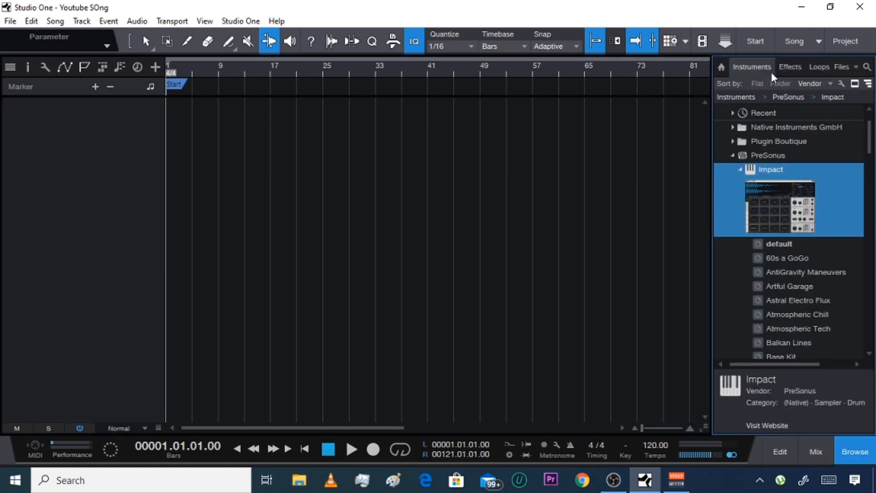
{"action": "mouse_move", "coordinate": [872, 150]}
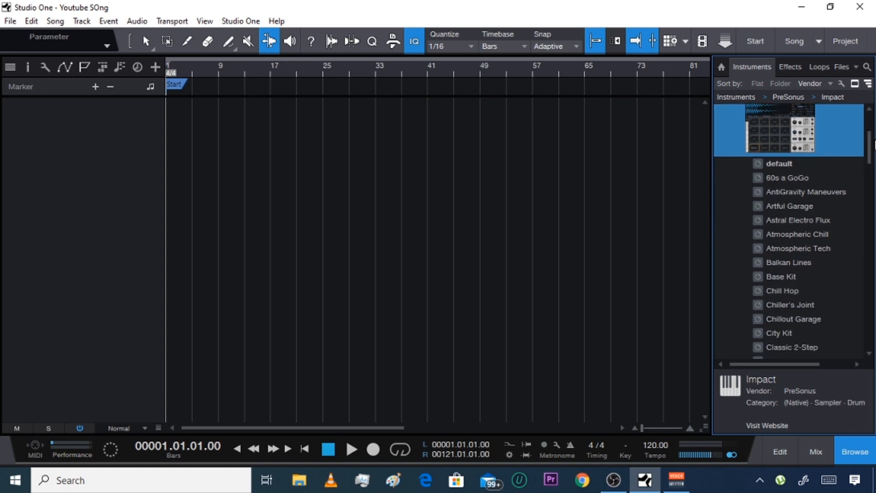
{"action": "scroll", "scroll_direction": "down", "scroll_amount": 3}
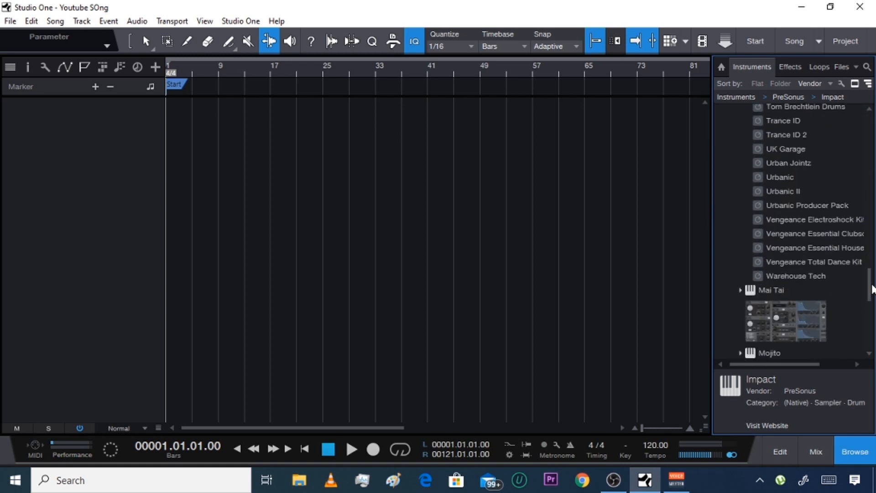
{"action": "scroll", "scroll_direction": "up", "scroll_amount": 3}
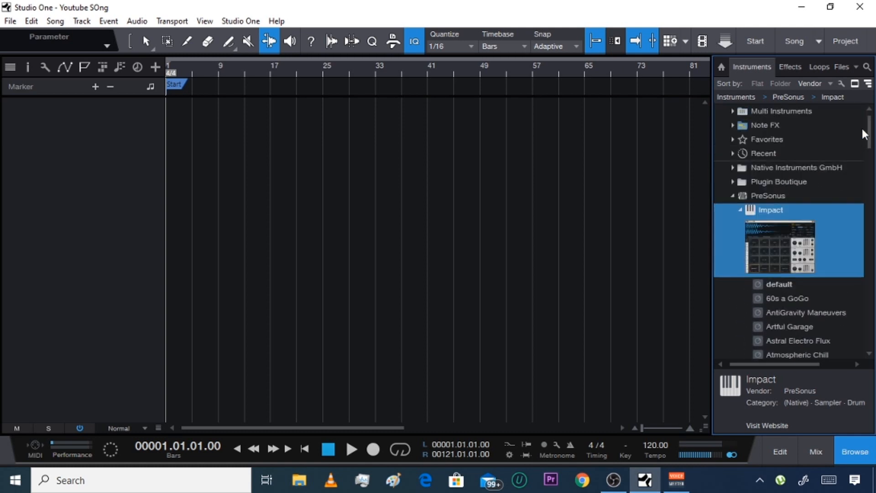
{"action": "mouse_move", "coordinate": [870, 142]}
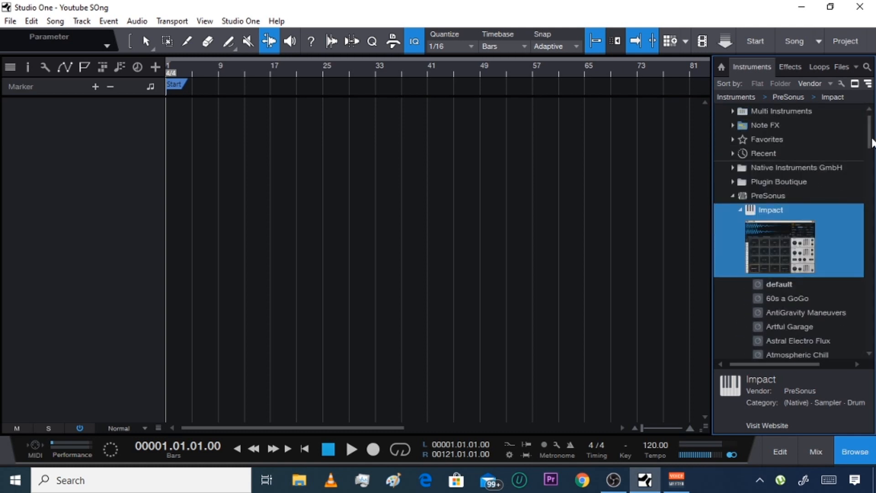
{"action": "mouse_move", "coordinate": [864, 187]}
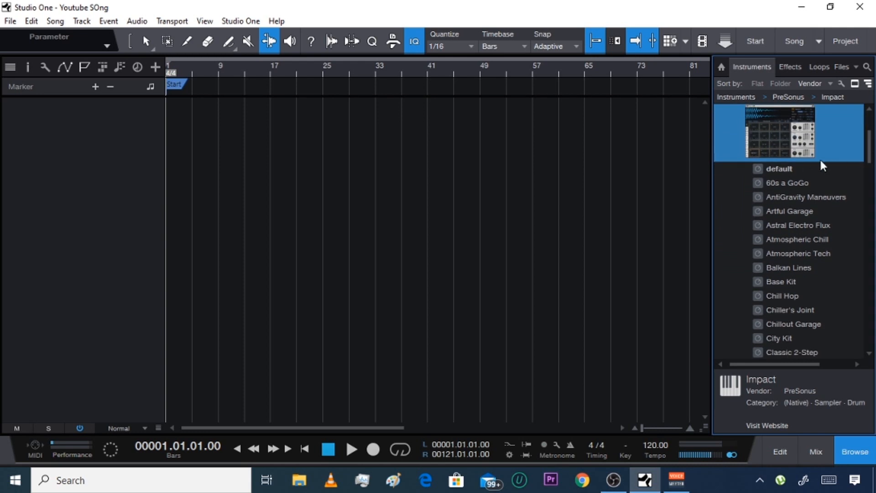
{"action": "mouse_move", "coordinate": [813, 188]}
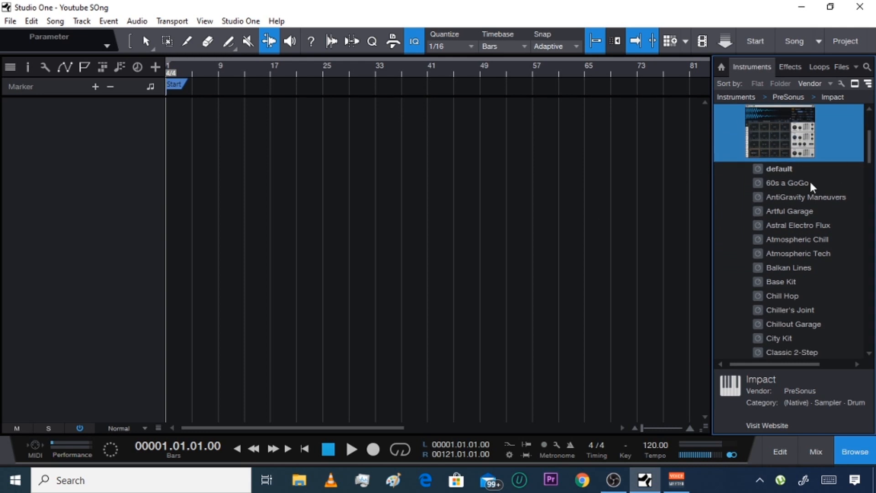
{"action": "mouse_move", "coordinate": [673, 204]}
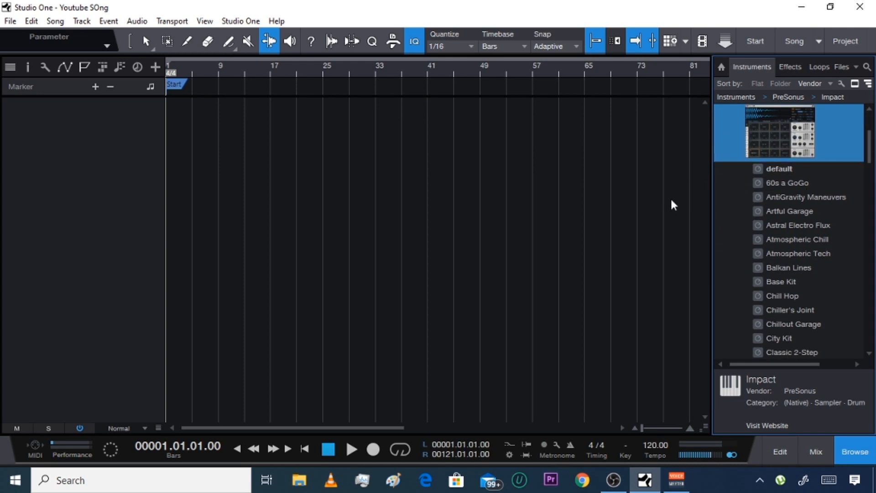
{"action": "mouse_move", "coordinate": [689, 191]}
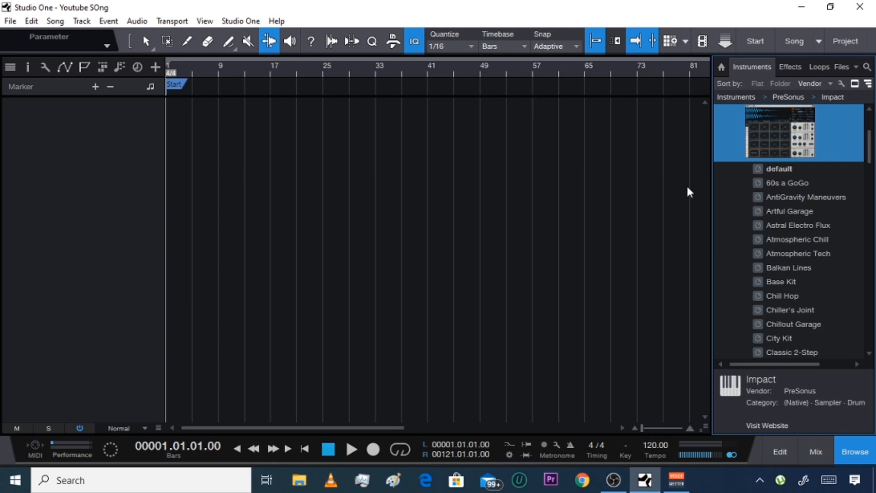
Open and close the Studio One Installation window, then reopen the Studio One menu.
{"action": "left_click", "coordinate": [241, 20]}
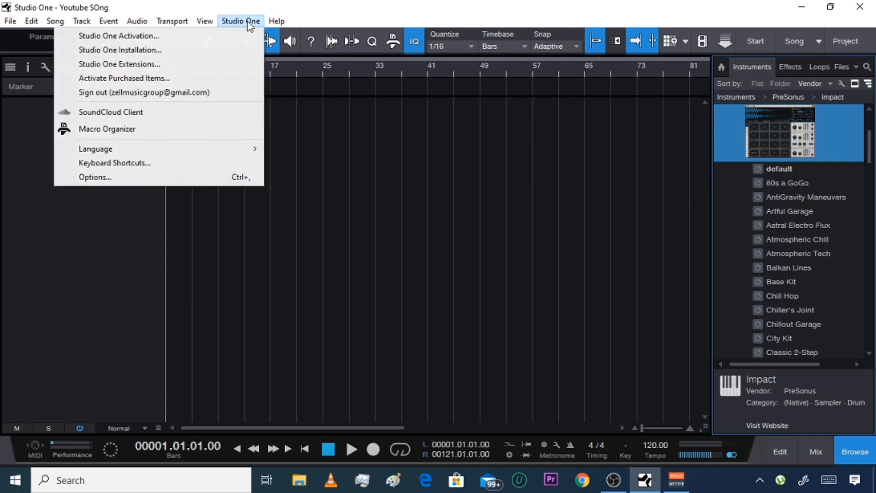
{"action": "mouse_move", "coordinate": [143, 92]}
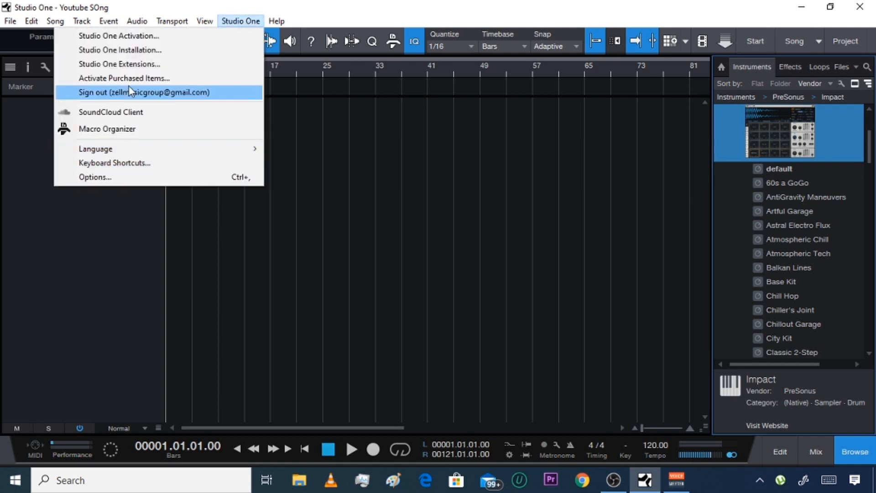
{"action": "mouse_move", "coordinate": [178, 50]}
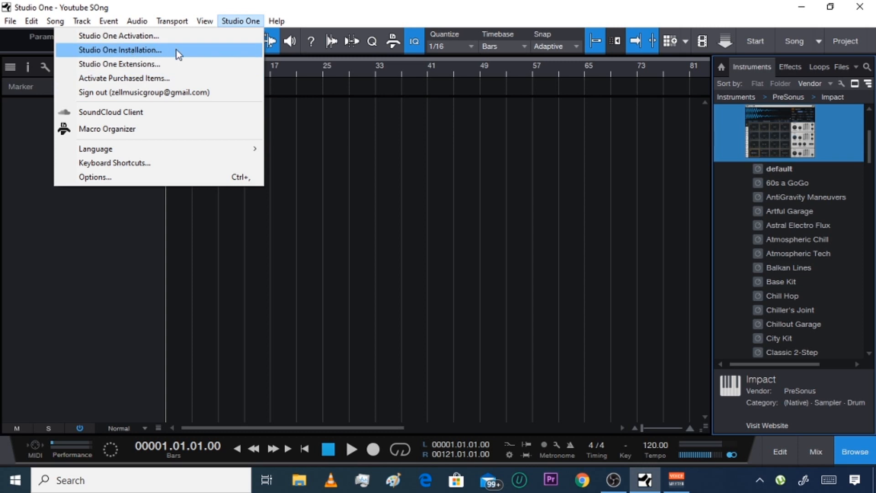
{"action": "left_click", "coordinate": [118, 51]}
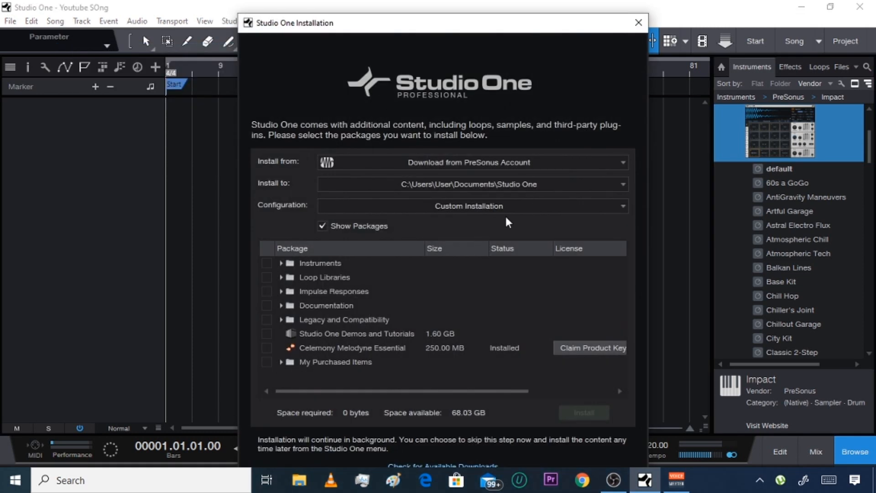
{"action": "mouse_move", "coordinate": [476, 167]}
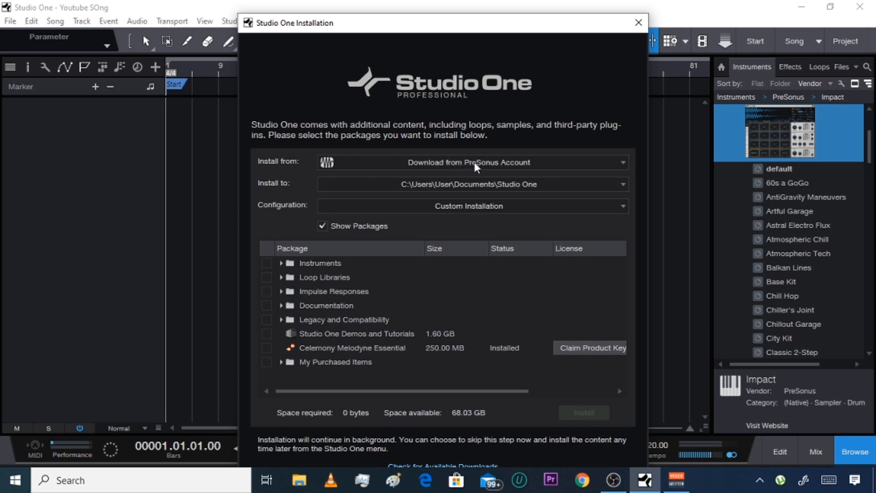
{"action": "mouse_move", "coordinate": [470, 110]}
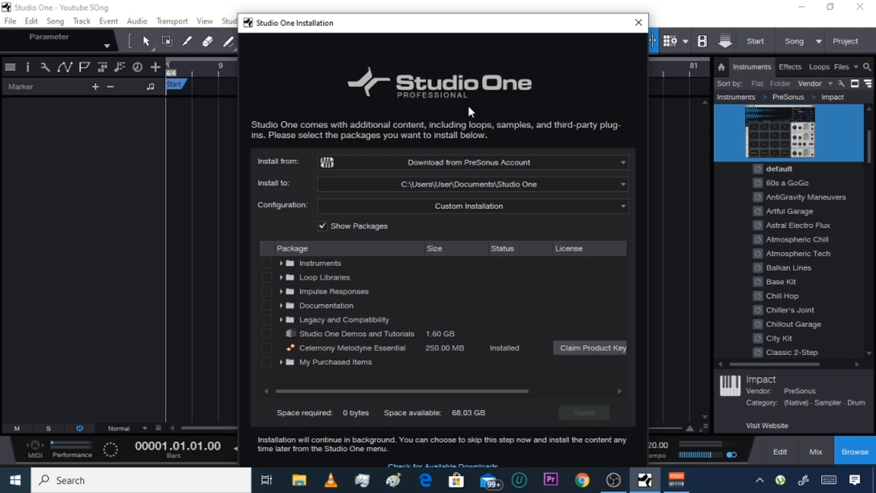
{"action": "mouse_move", "coordinate": [444, 107]}
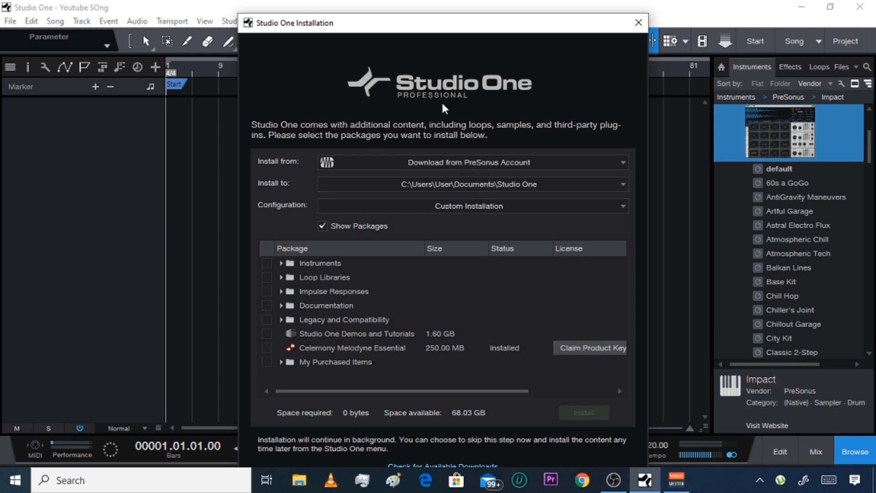
{"action": "left_click", "coordinate": [638, 22]}
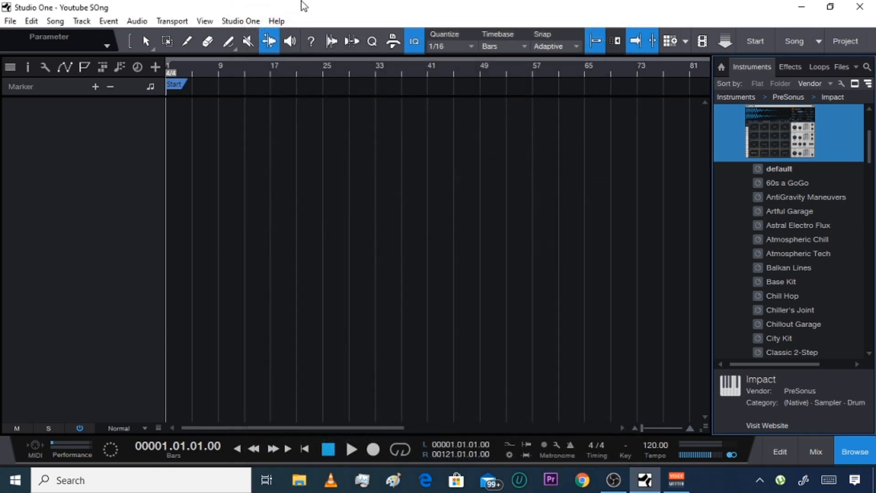
{"action": "left_click", "coordinate": [240, 21]}
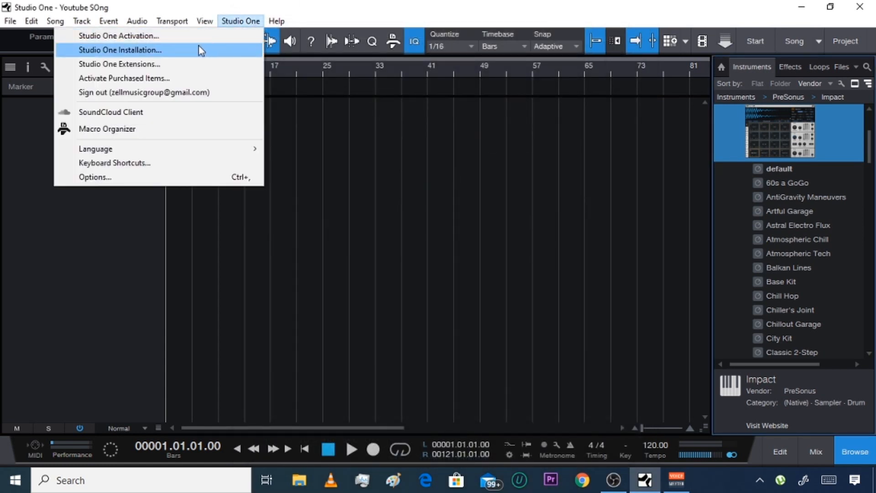
Open Studio One Activation and list the available product keys.
{"action": "left_click", "coordinate": [119, 35]}
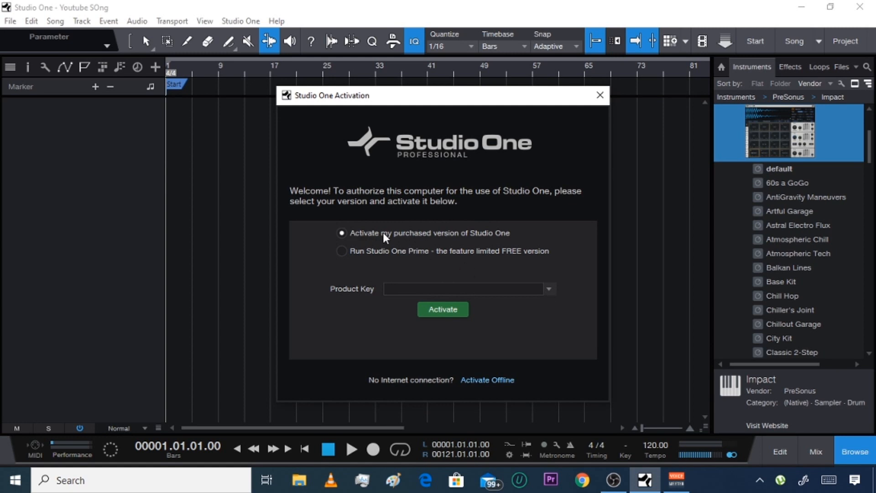
{"action": "left_click", "coordinate": [548, 289]}
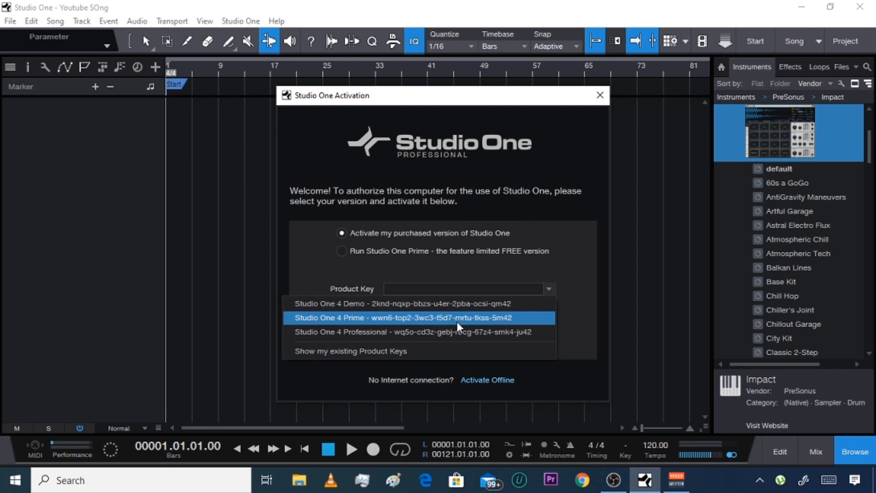
{"action": "mouse_move", "coordinate": [566, 319]}
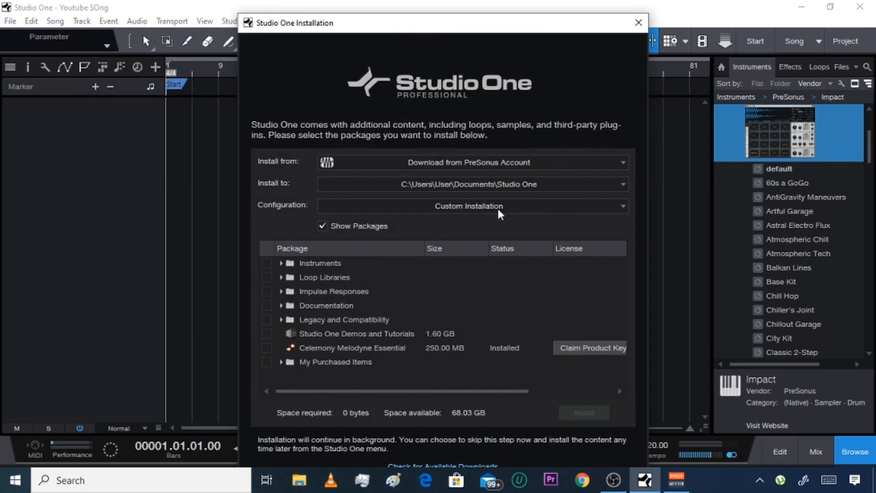
{"action": "mouse_move", "coordinate": [494, 170]}
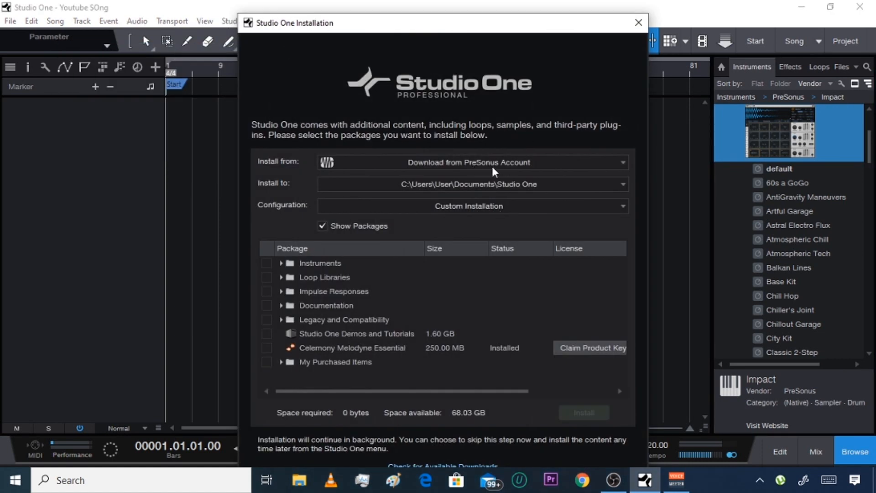
{"action": "mouse_move", "coordinate": [493, 189]}
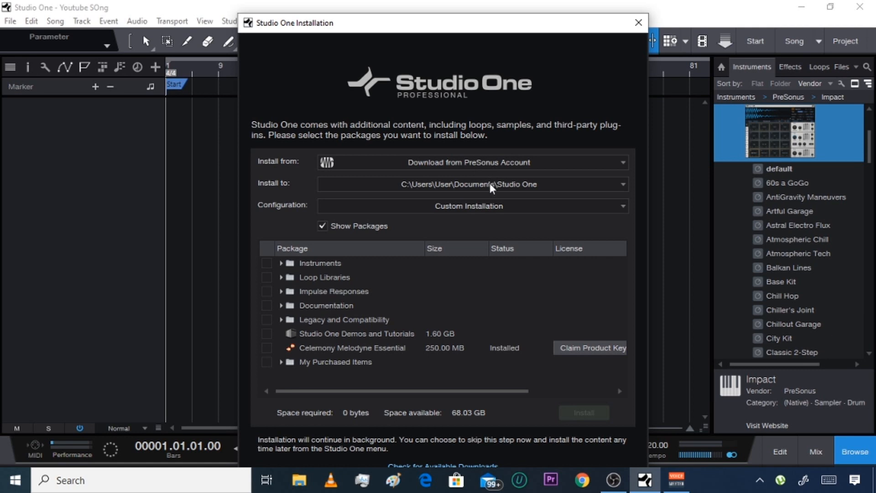
{"action": "mouse_move", "coordinate": [553, 194]}
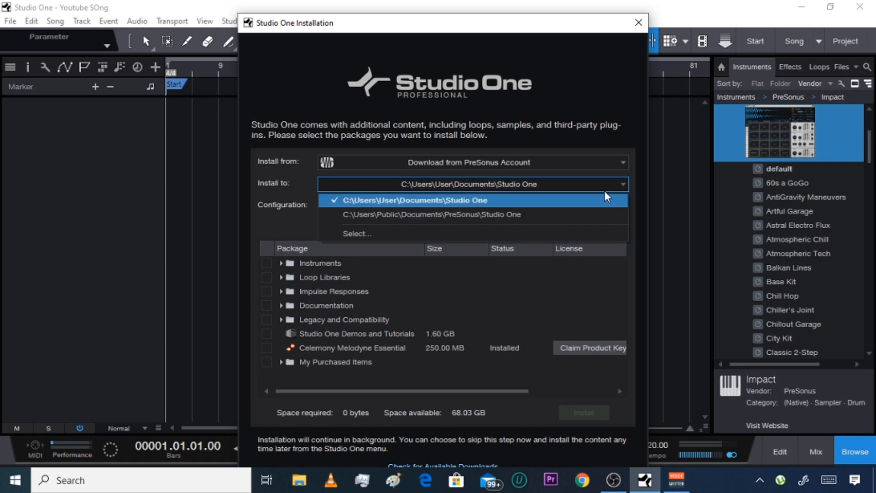
{"action": "left_click", "coordinate": [411, 200]}
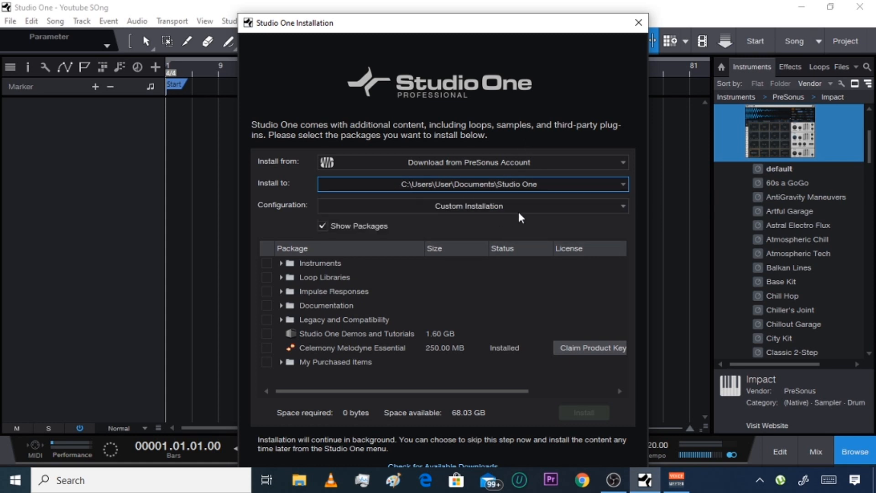
Compare Full and Recommended configurations, expand Instruments, and settle on Full Installation (~21 GB).
{"action": "left_click", "coordinate": [472, 206]}
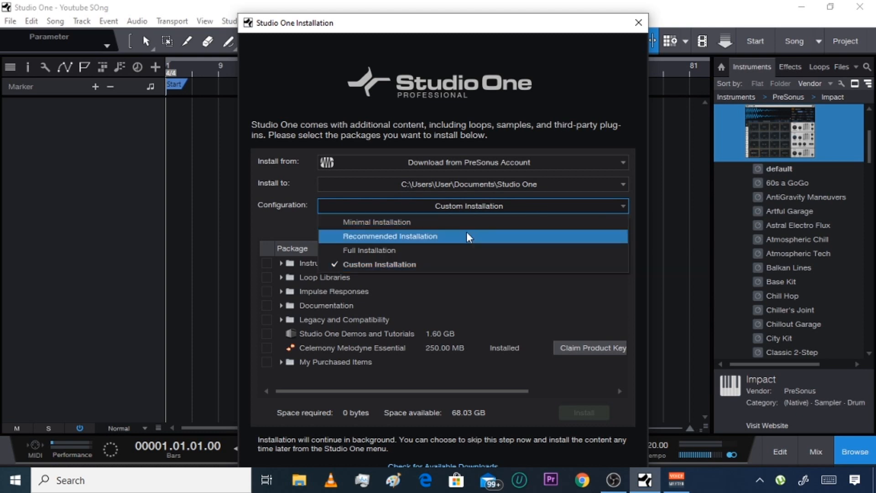
{"action": "left_click", "coordinate": [368, 250]}
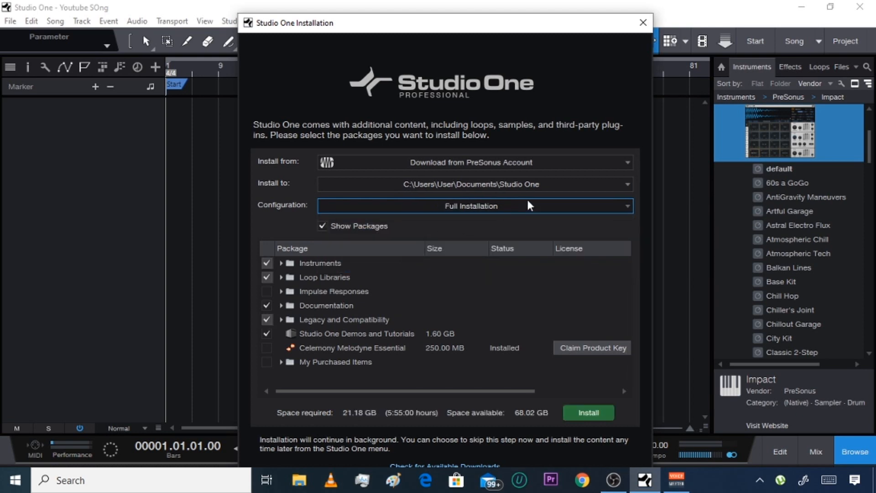
{"action": "left_click", "coordinate": [474, 206]}
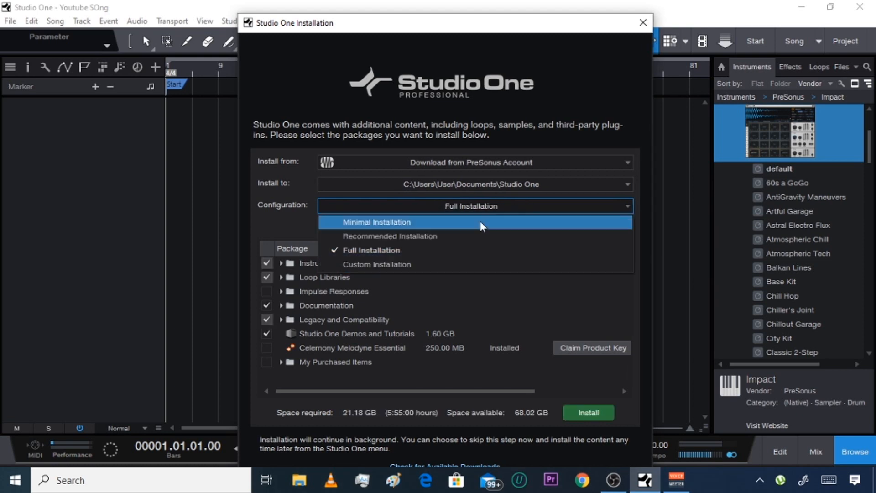
{"action": "left_click", "coordinate": [390, 236]}
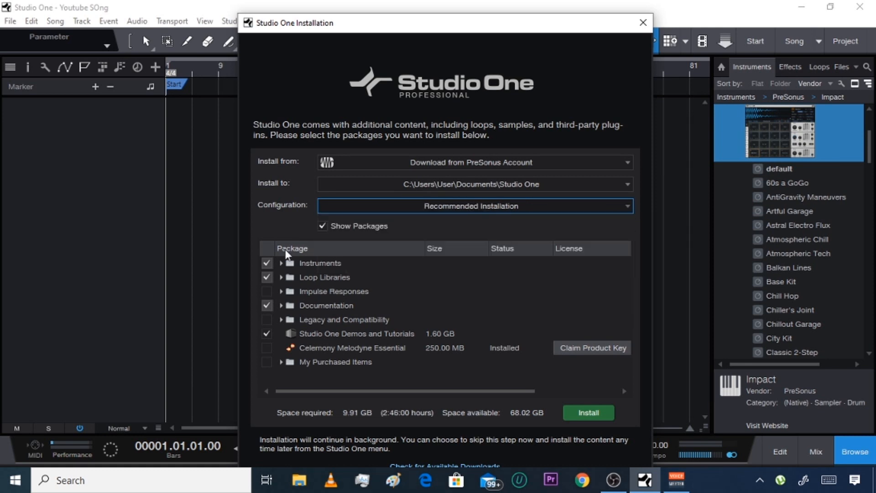
{"action": "left_click", "coordinate": [283, 263]}
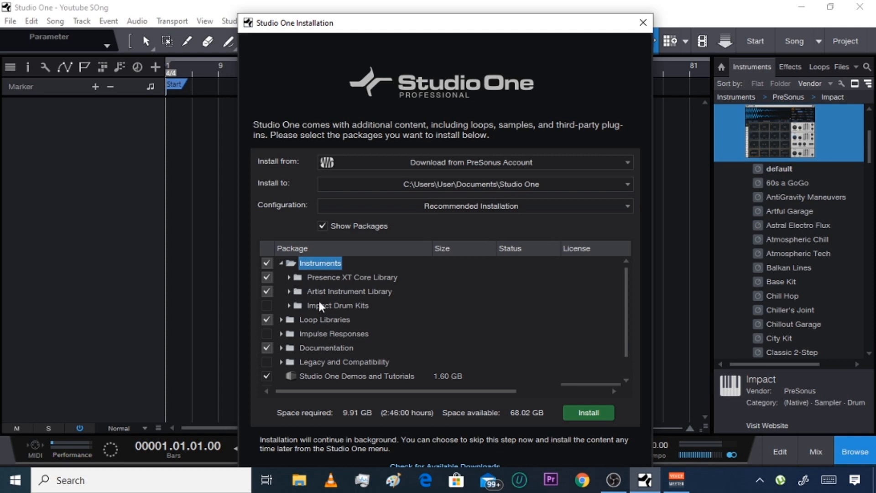
{"action": "mouse_move", "coordinate": [299, 294]}
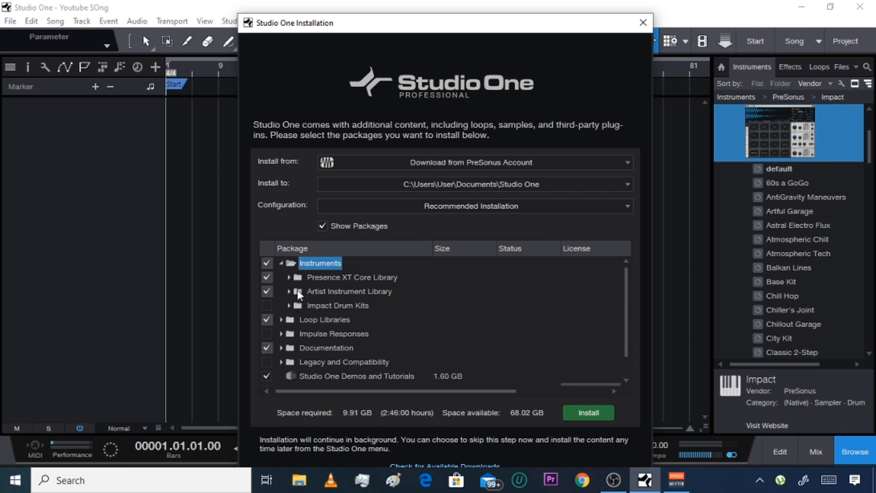
{"action": "left_click", "coordinate": [471, 206]}
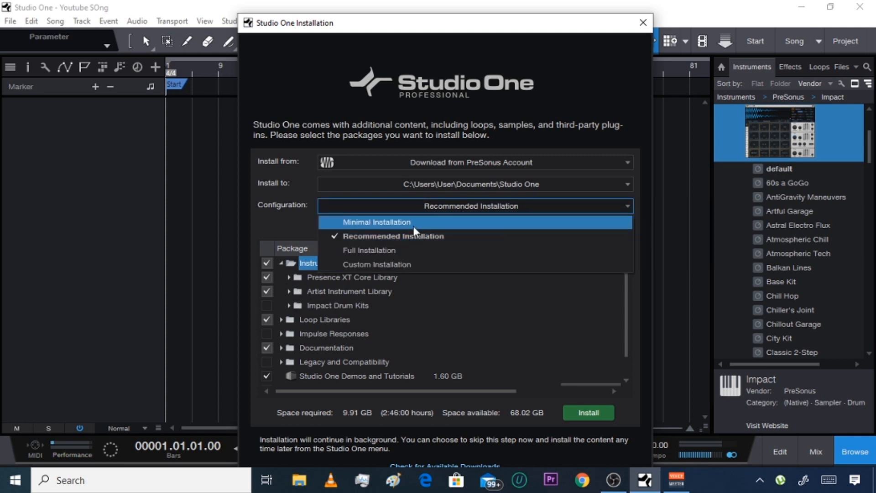
{"action": "mouse_move", "coordinate": [394, 236]}
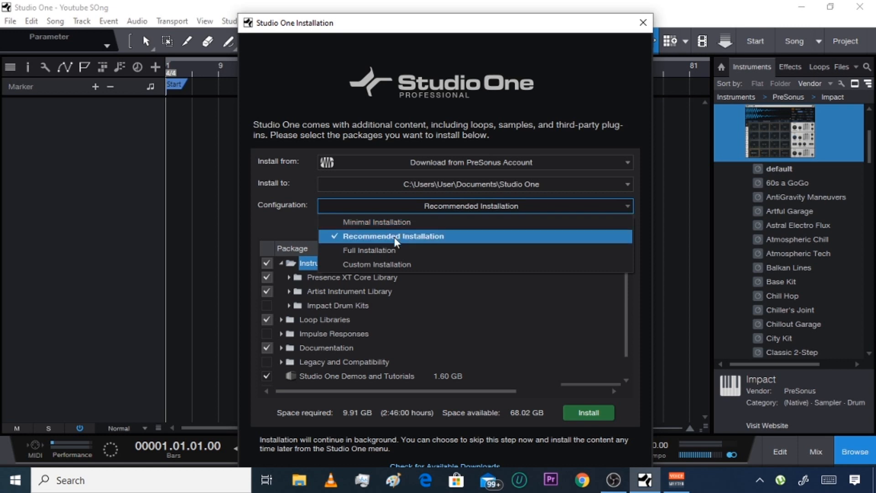
{"action": "left_click", "coordinate": [369, 250]}
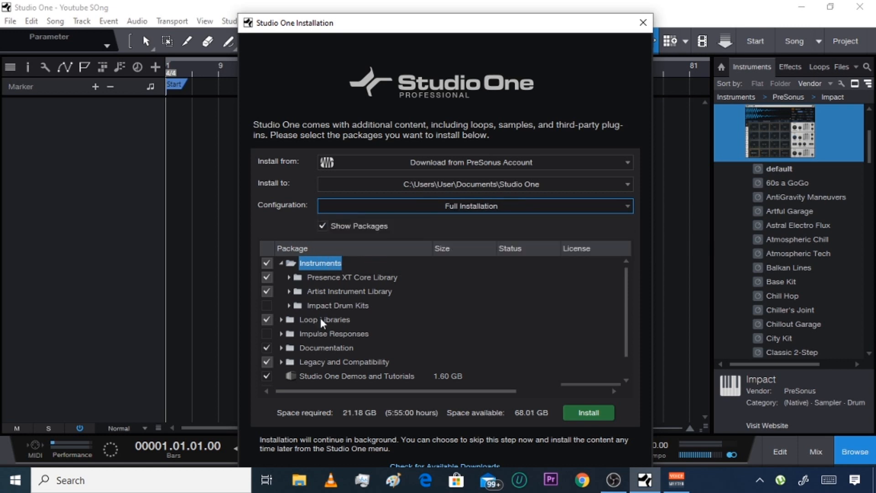
Add Impulse Responses and Impact Drum Kits, leaving Presence XT Core Acoustic Guitars unticked.
{"action": "left_click", "coordinate": [474, 206]}
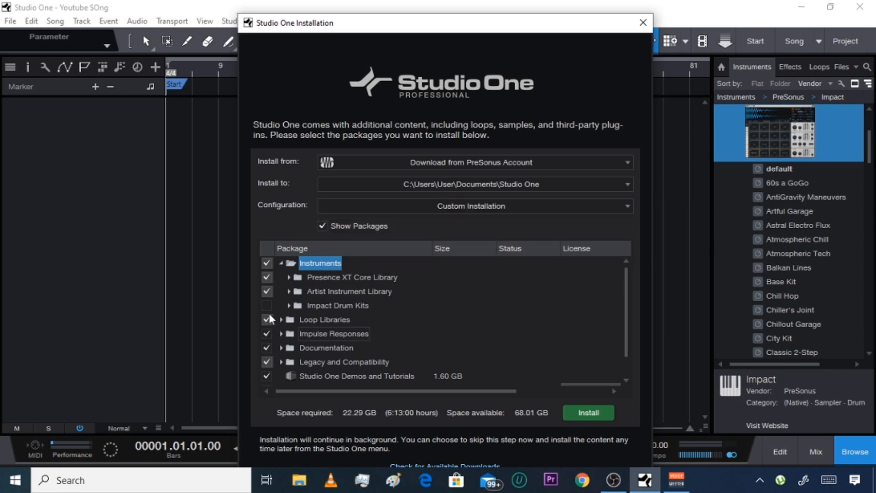
{"action": "left_click", "coordinate": [267, 306]}
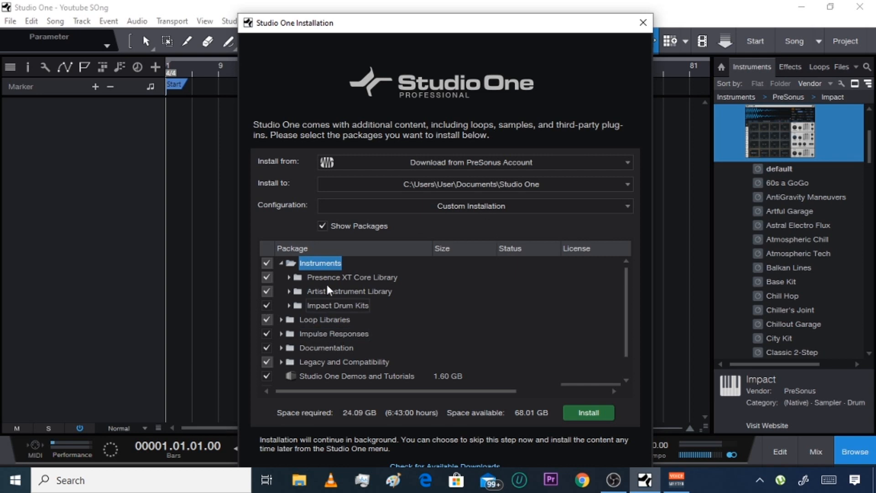
{"action": "mouse_move", "coordinate": [281, 270]}
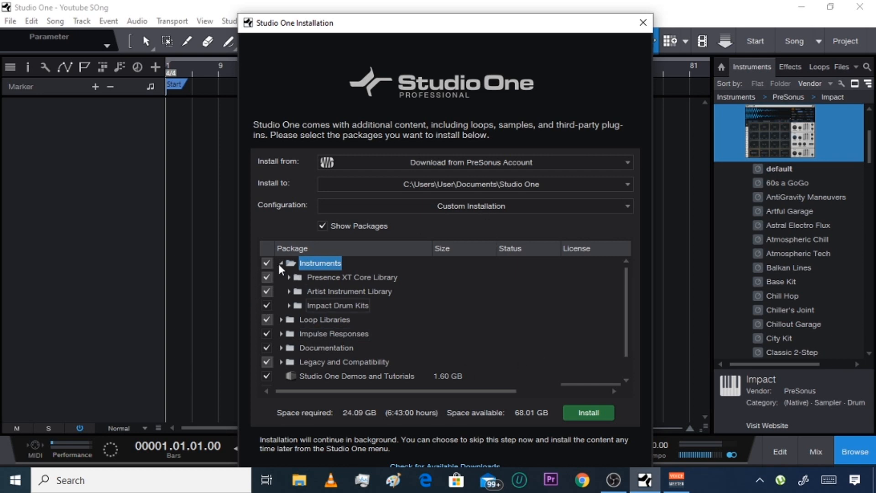
{"action": "left_click", "coordinate": [281, 277]}
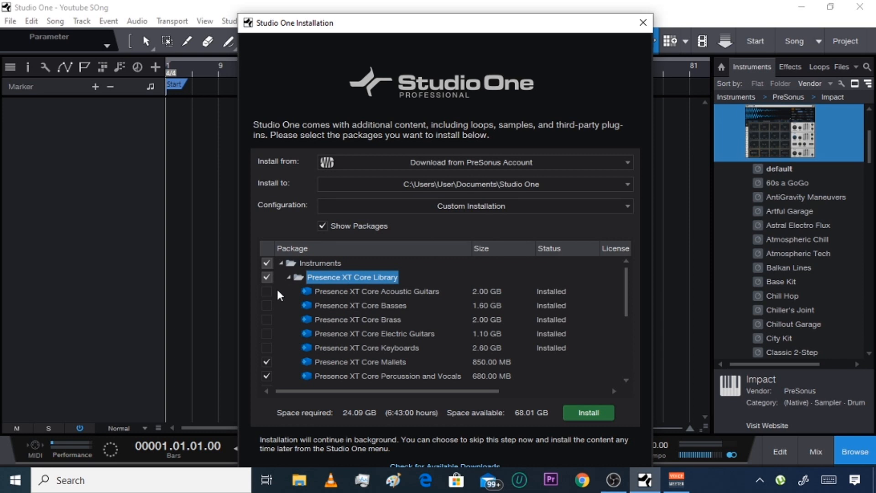
{"action": "left_click", "coordinate": [267, 291]}
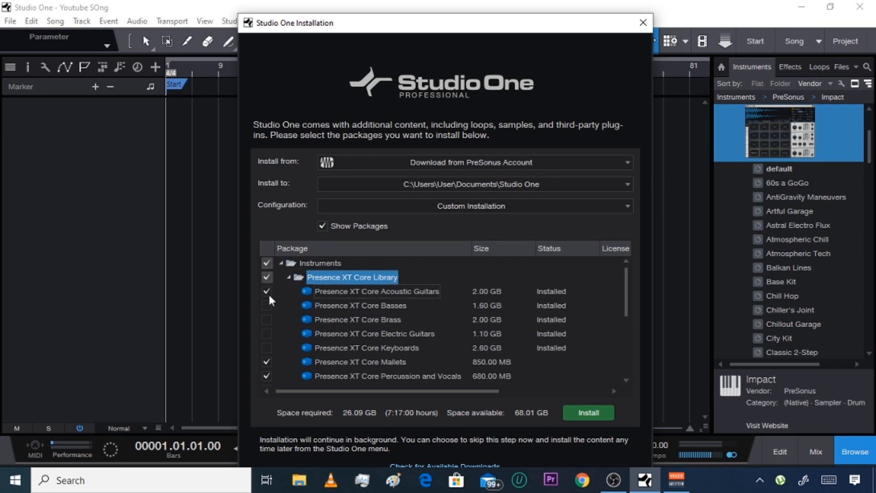
{"action": "left_click", "coordinate": [266, 292]}
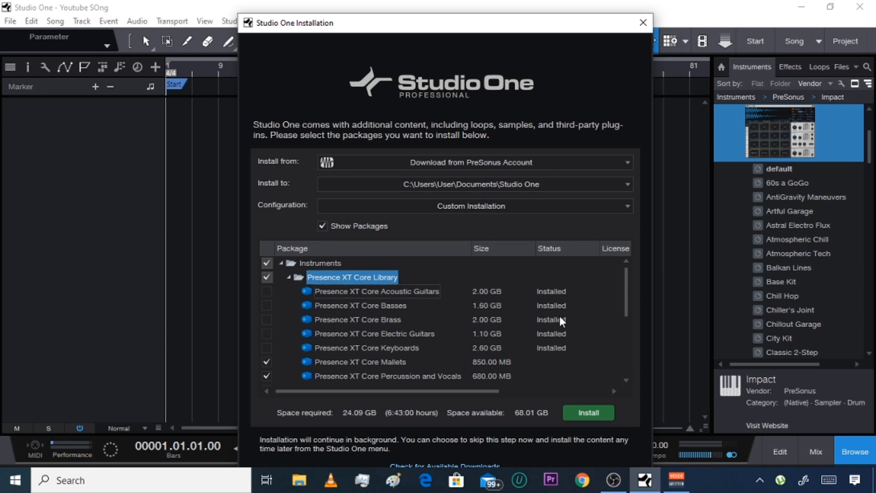
{"action": "mouse_move", "coordinate": [555, 356]}
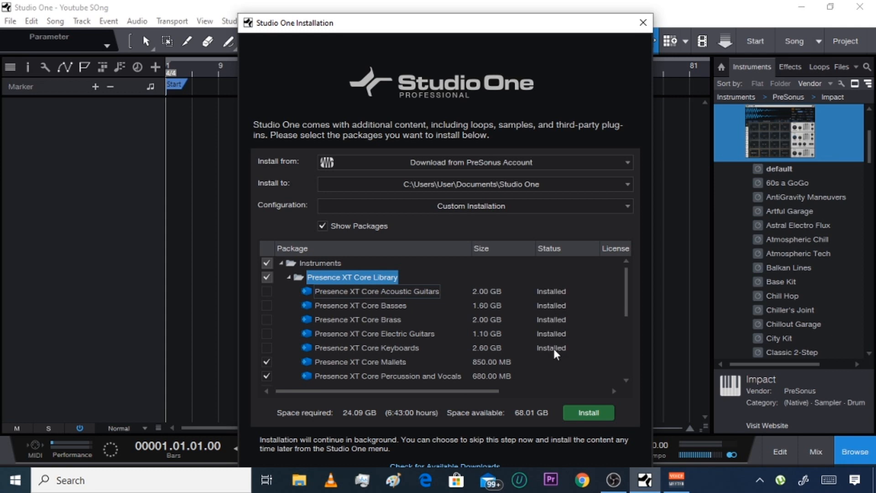
{"action": "mouse_move", "coordinate": [529, 333]}
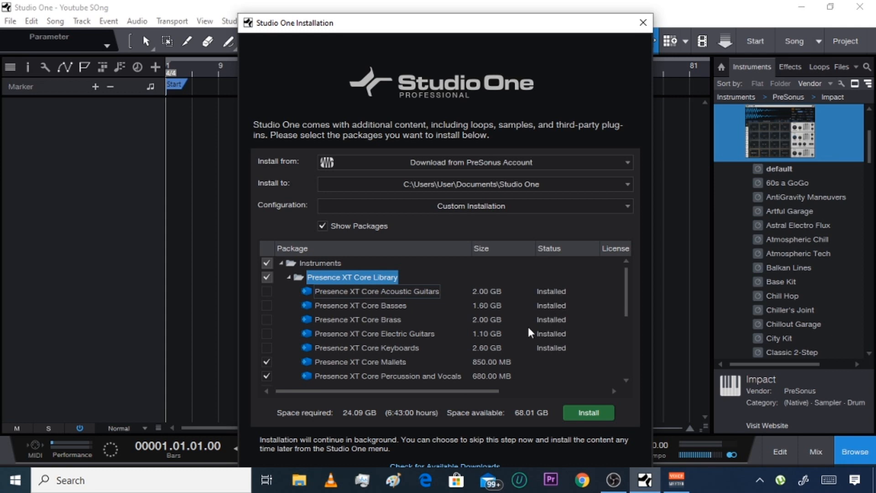
Expand Artist Instrument Library and Impact Drum Kits, and exclude Impact XT Kits and Sounds.
{"action": "scroll", "scroll_direction": "down", "scroll_amount": 3}
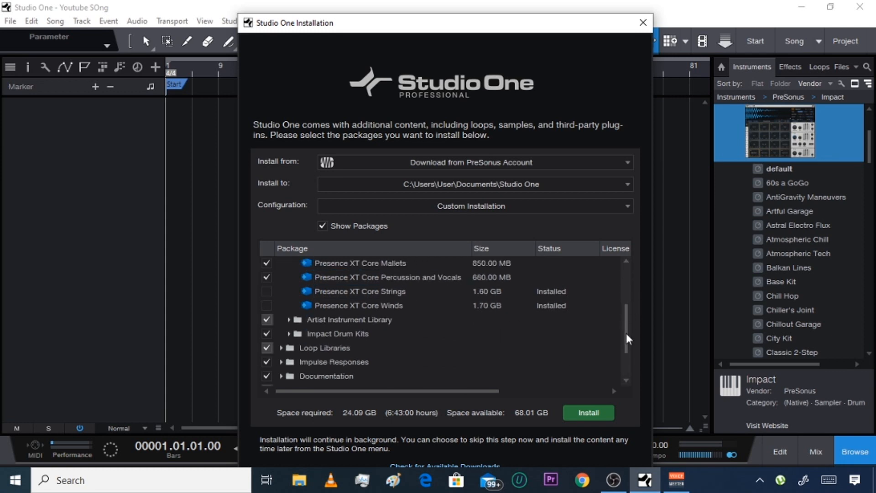
{"action": "mouse_move", "coordinate": [627, 333]}
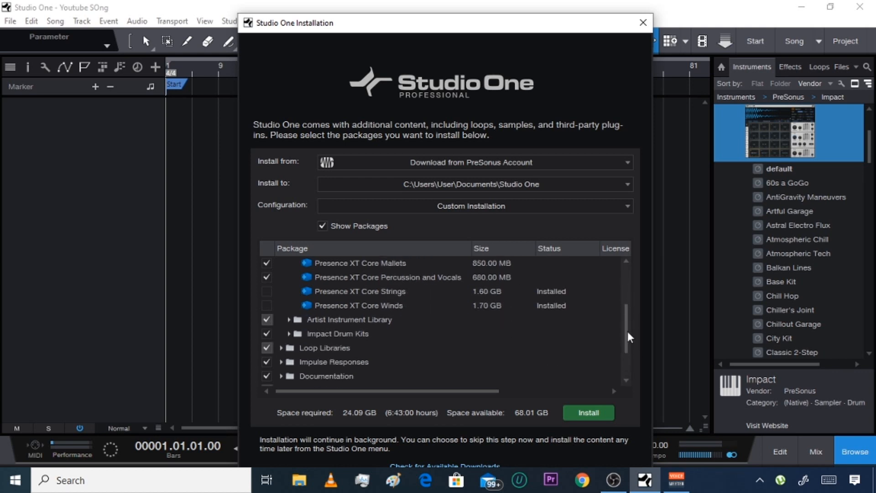
{"action": "left_click", "coordinate": [288, 319]}
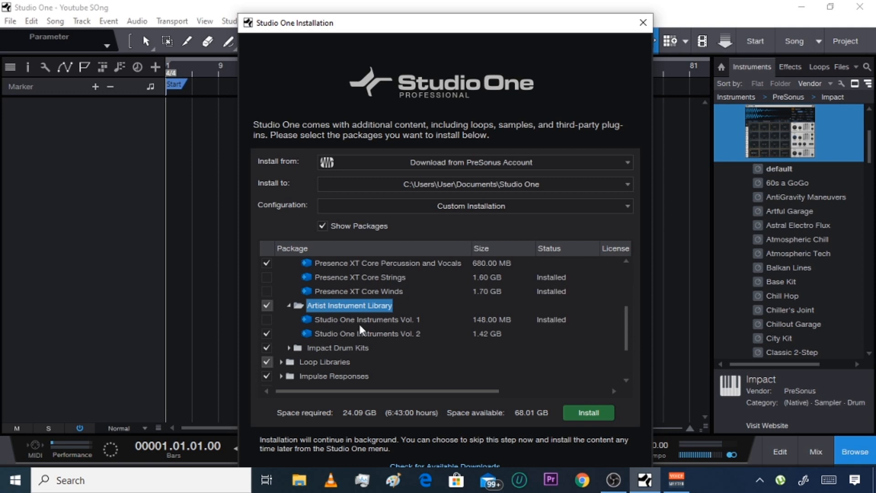
{"action": "mouse_move", "coordinate": [291, 351]}
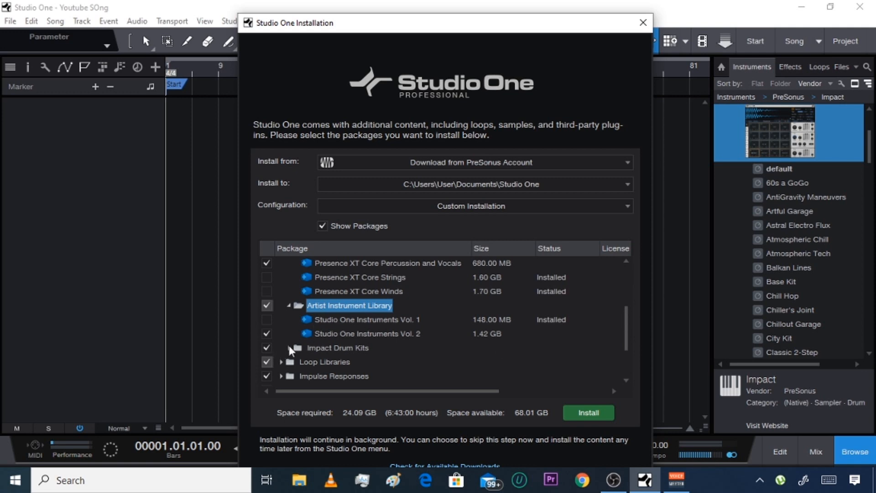
{"action": "left_click", "coordinate": [298, 348]}
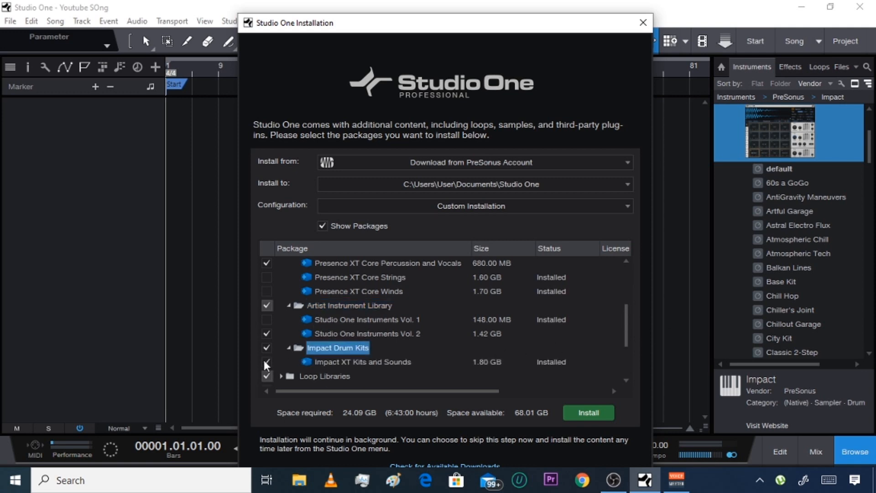
{"action": "left_click", "coordinate": [266, 362]}
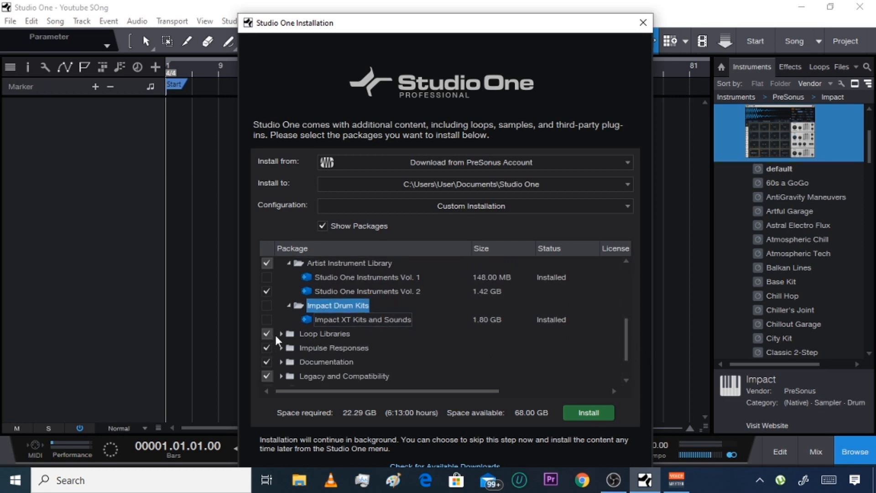
{"action": "left_click", "coordinate": [282, 334]}
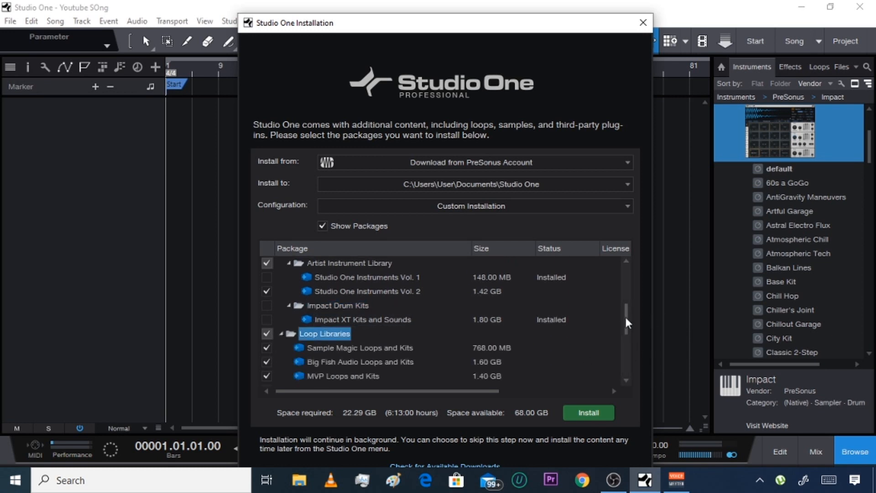
{"action": "scroll", "scroll_direction": "down", "scroll_amount": 3}
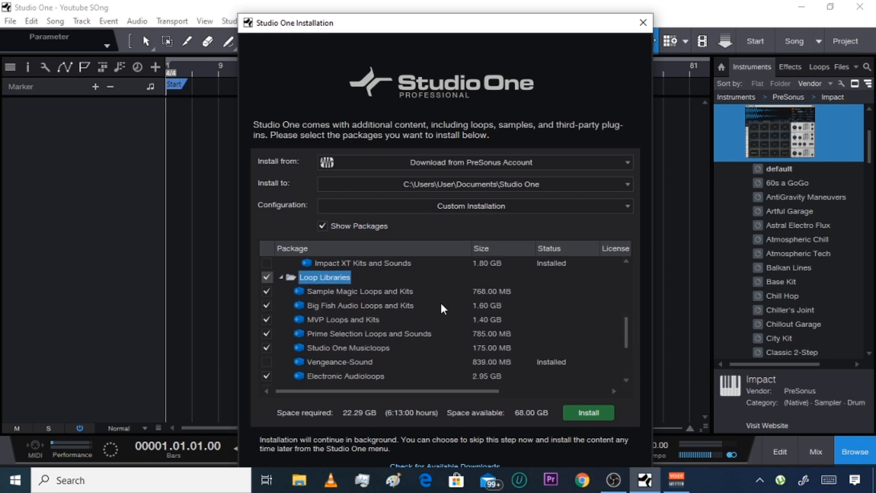
{"action": "mouse_move", "coordinate": [369, 334]}
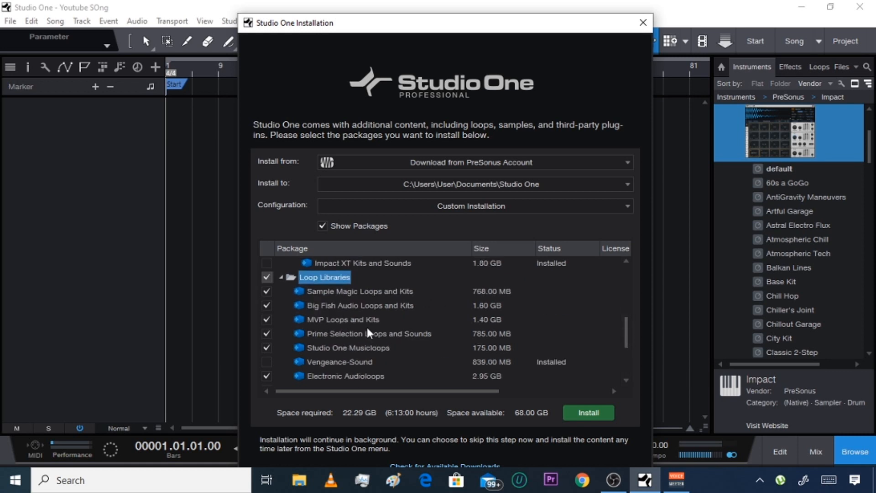
{"action": "mouse_move", "coordinate": [343, 307]}
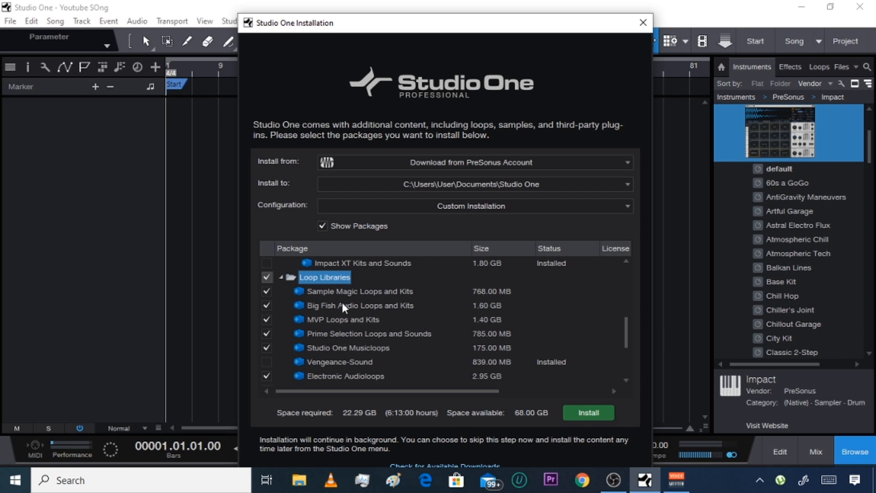
{"action": "mouse_move", "coordinate": [322, 347]}
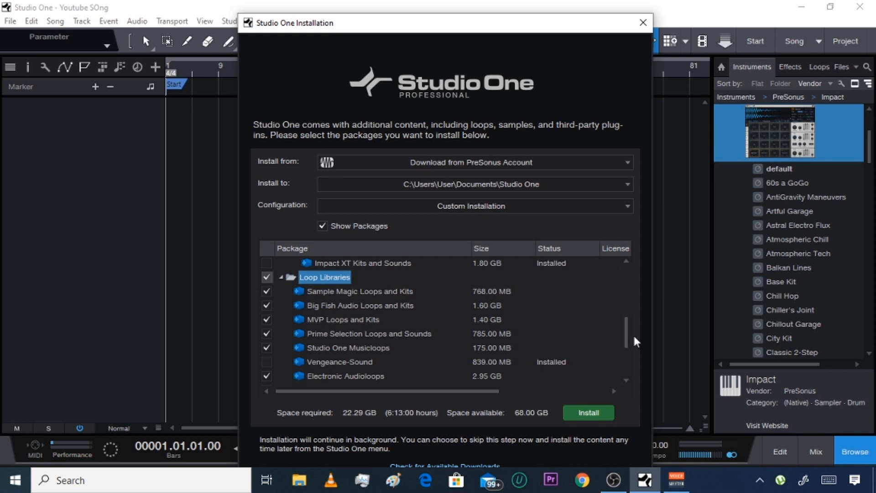
{"action": "scroll", "scroll_direction": "down", "scroll_amount": 3}
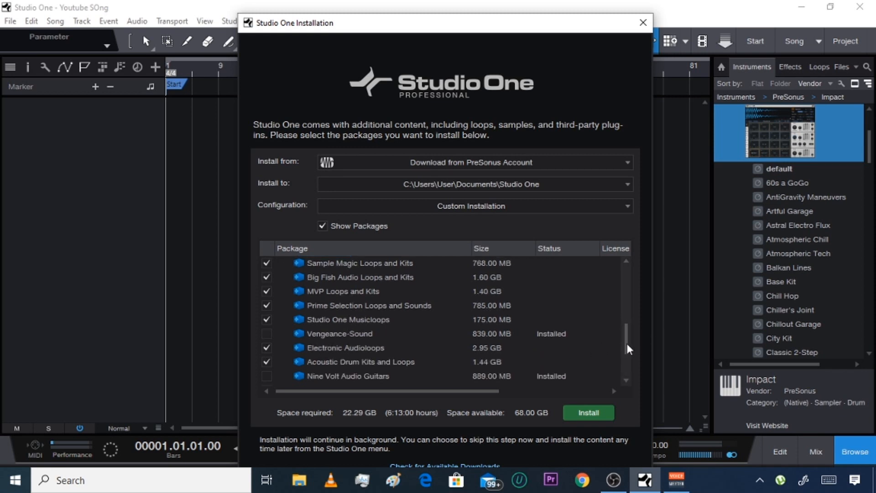
{"action": "scroll", "scroll_direction": "down", "scroll_amount": 3}
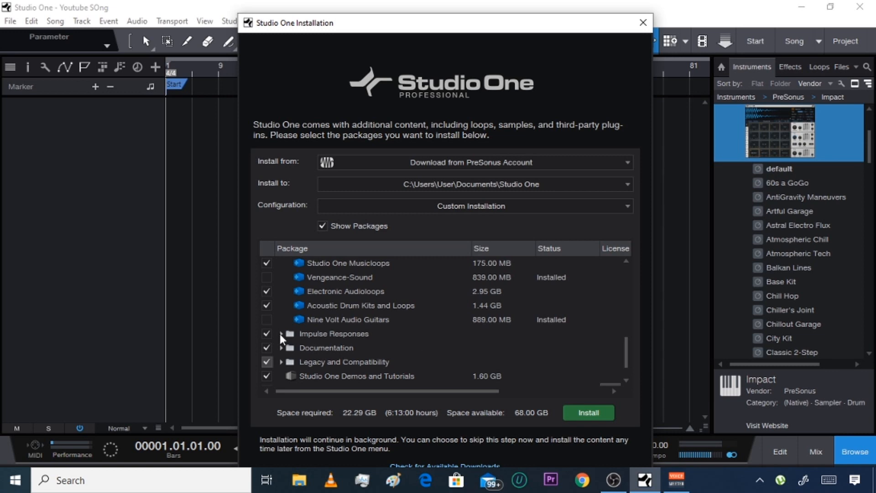
Untick Impulse Responses and expand the Documentation and Legacy and Compatibility groups.
{"action": "left_click", "coordinate": [282, 334]}
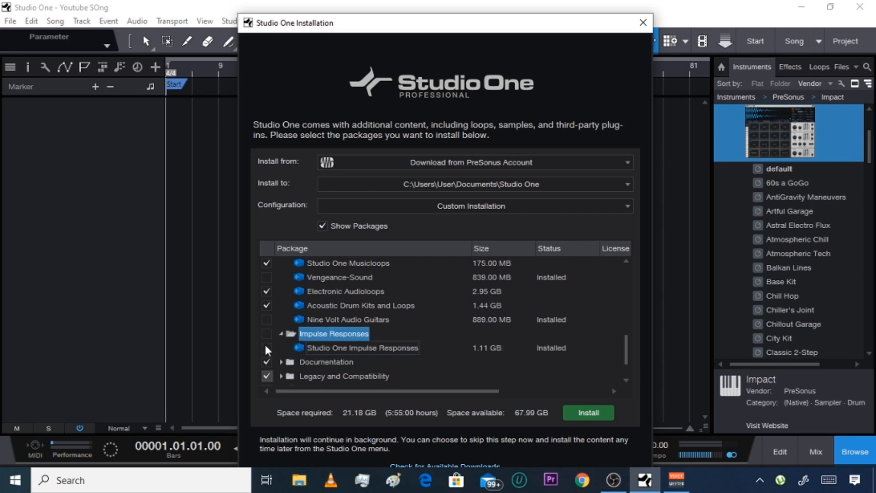
{"action": "scroll", "scroll_direction": "down", "scroll_amount": 3}
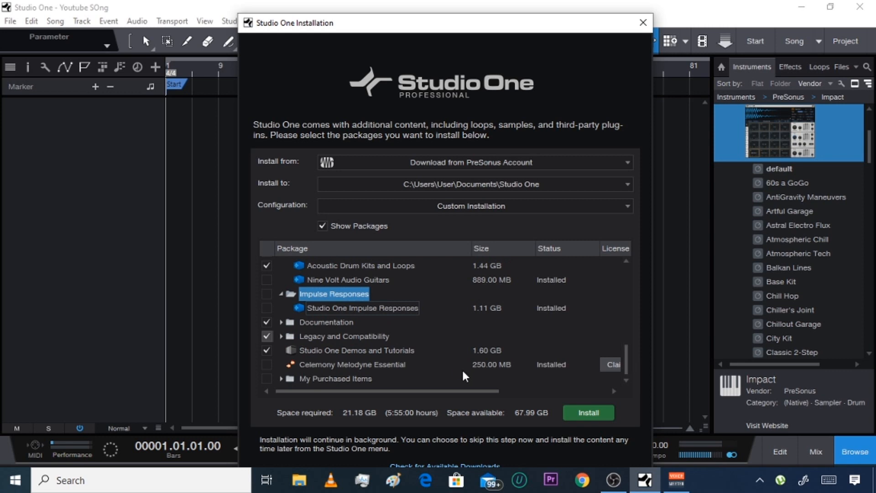
{"action": "left_click", "coordinate": [326, 321]}
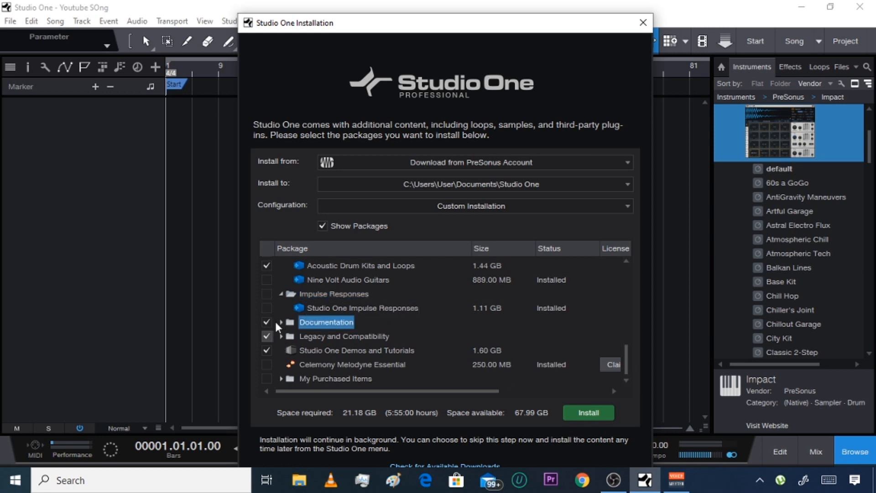
{"action": "left_click", "coordinate": [281, 322]}
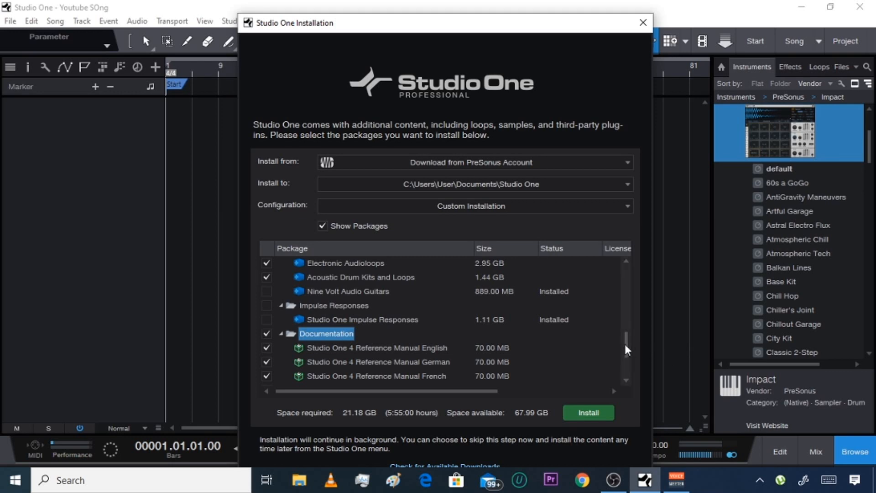
{"action": "scroll", "scroll_direction": "down", "scroll_amount": 3}
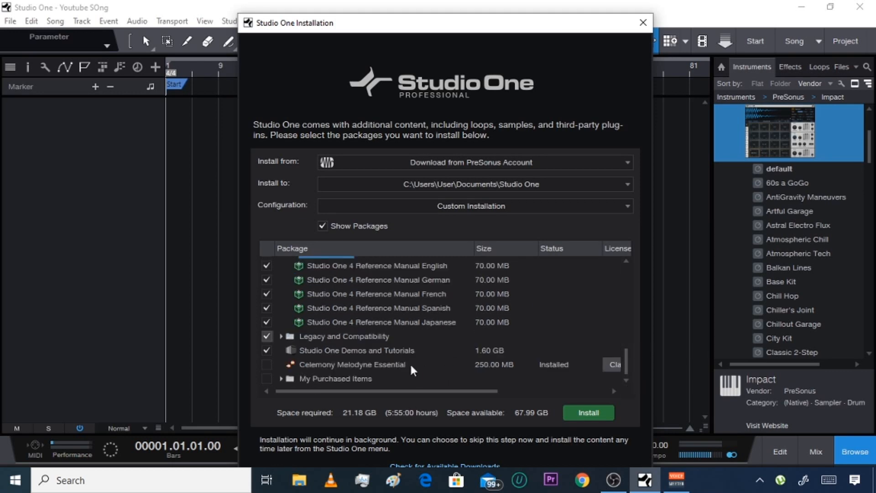
{"action": "mouse_move", "coordinate": [579, 374]}
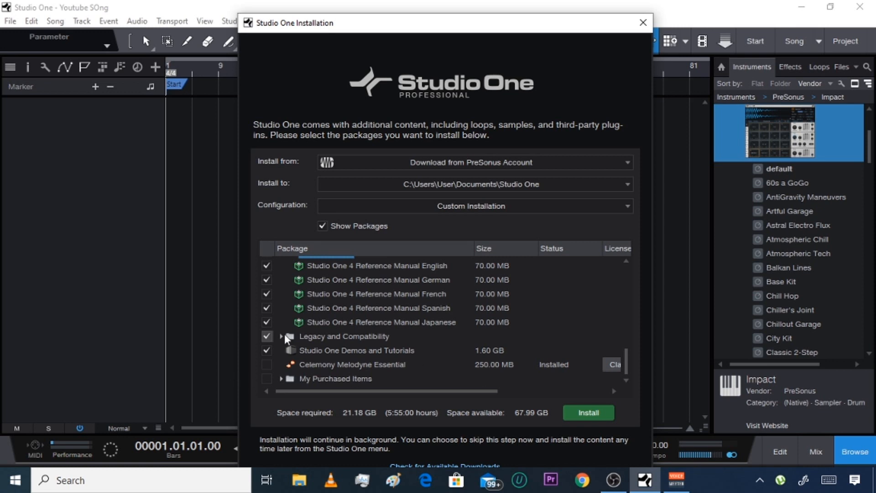
{"action": "left_click", "coordinate": [282, 336]}
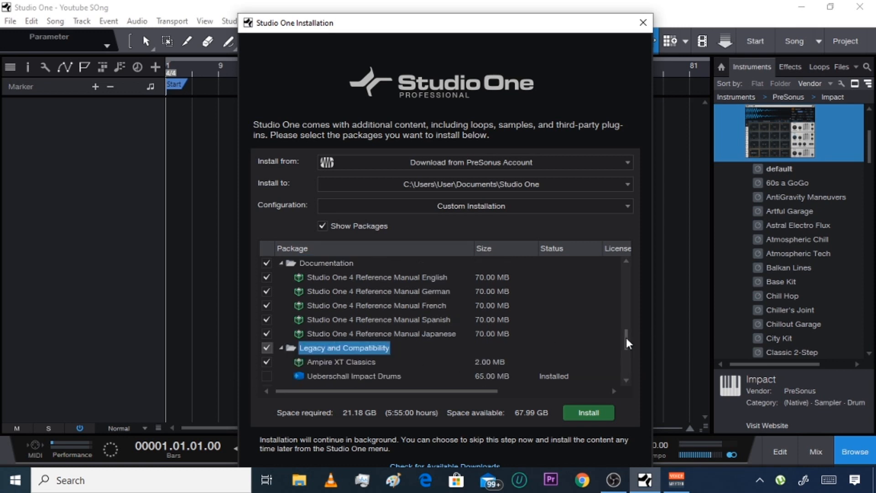
Review My Purchased Items, then start installing the selected packages.
{"action": "scroll", "scroll_direction": "down", "scroll_amount": 3}
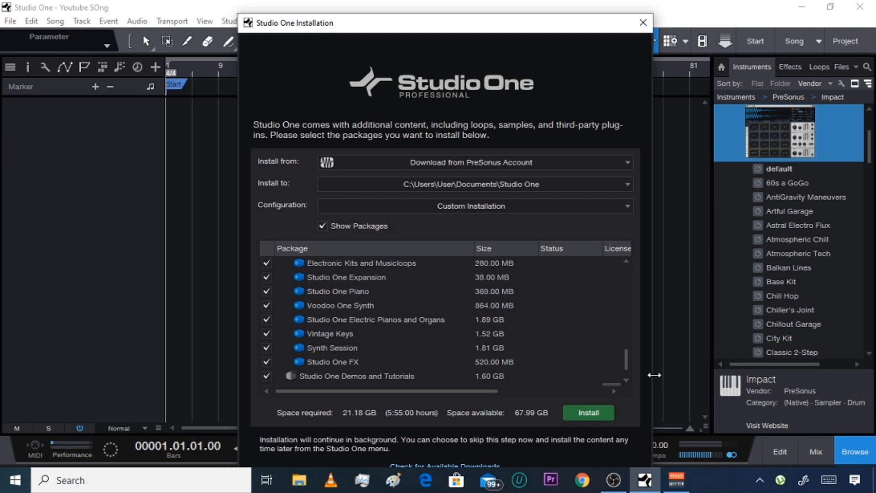
{"action": "scroll", "scroll_direction": "down", "scroll_amount": 3}
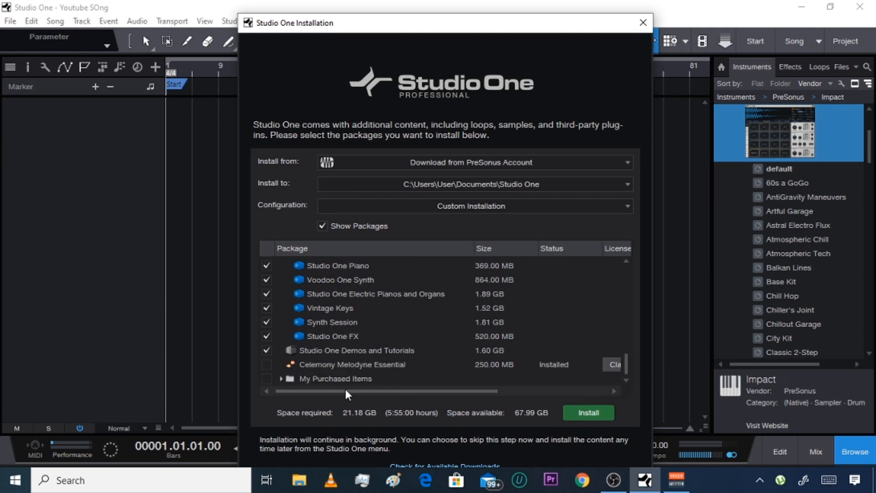
{"action": "scroll", "scroll_direction": "up", "scroll_amount": 3}
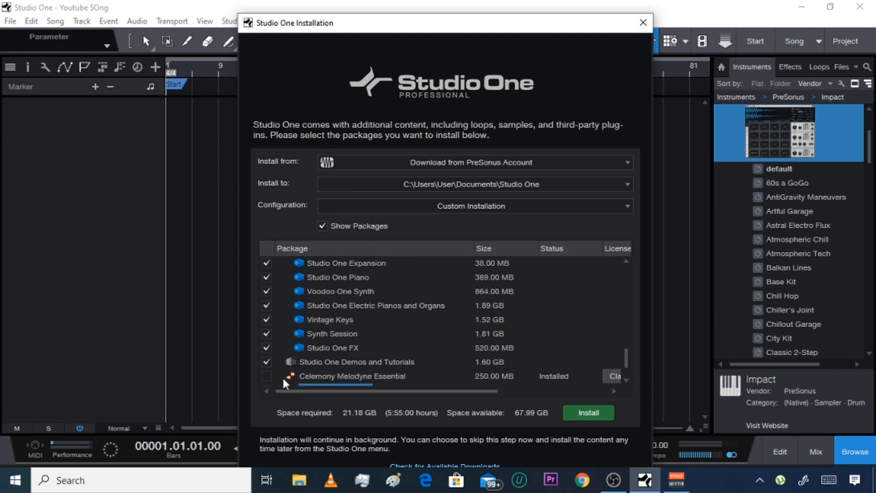
{"action": "scroll", "scroll_direction": "down", "scroll_amount": 3}
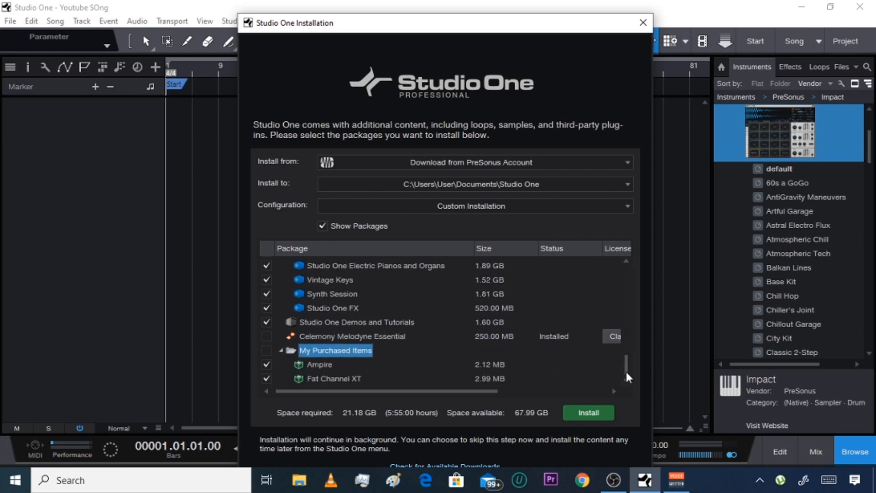
{"action": "mouse_move", "coordinate": [458, 385]}
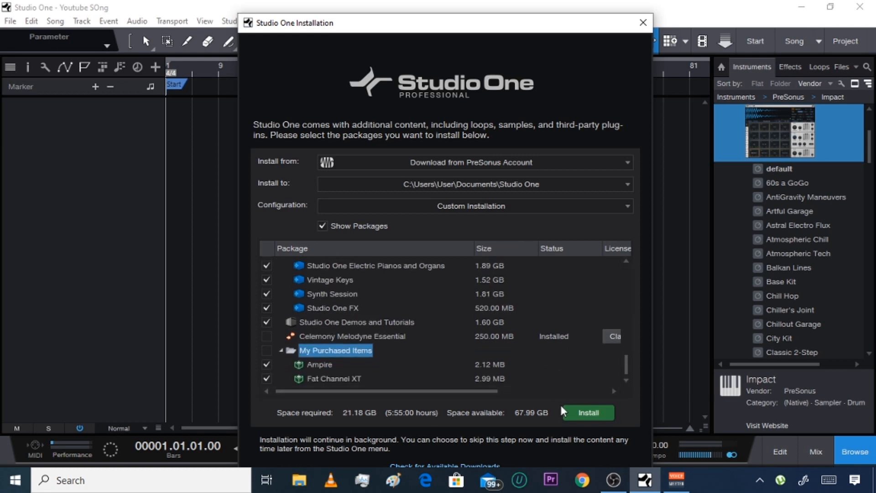
{"action": "mouse_move", "coordinate": [607, 429]}
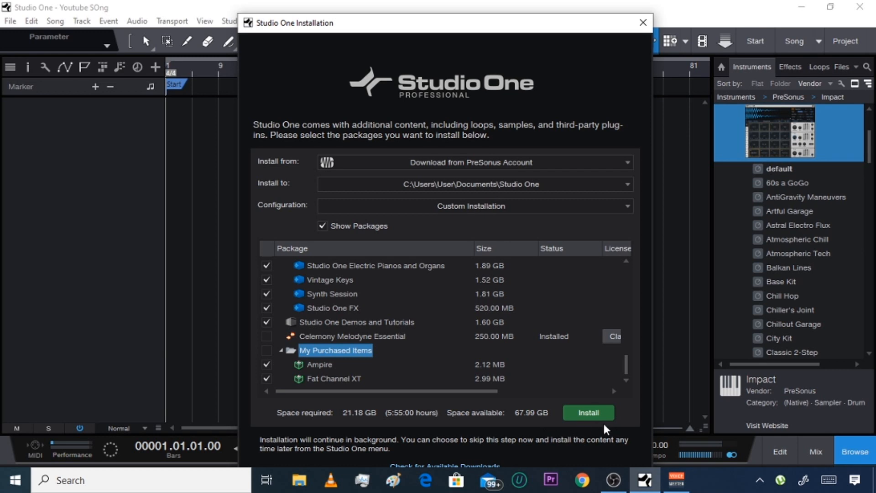
{"action": "left_click", "coordinate": [588, 413]}
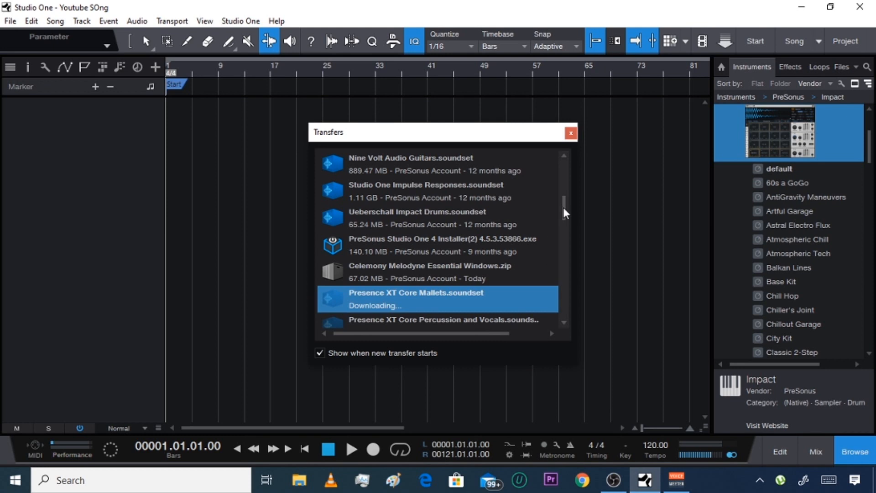
Scroll through the Transfers list to check the downloading soundsets.
{"action": "scroll", "scroll_direction": "down", "scroll_amount": 3}
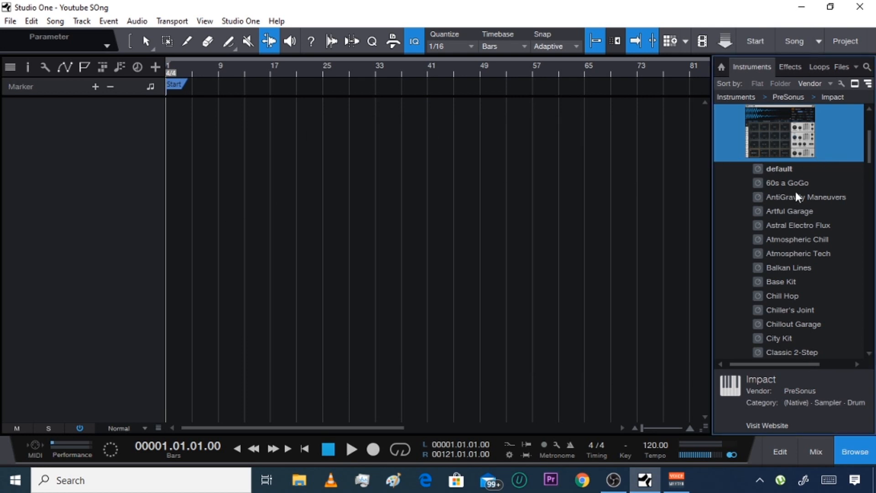
{"action": "mouse_move", "coordinate": [804, 207]}
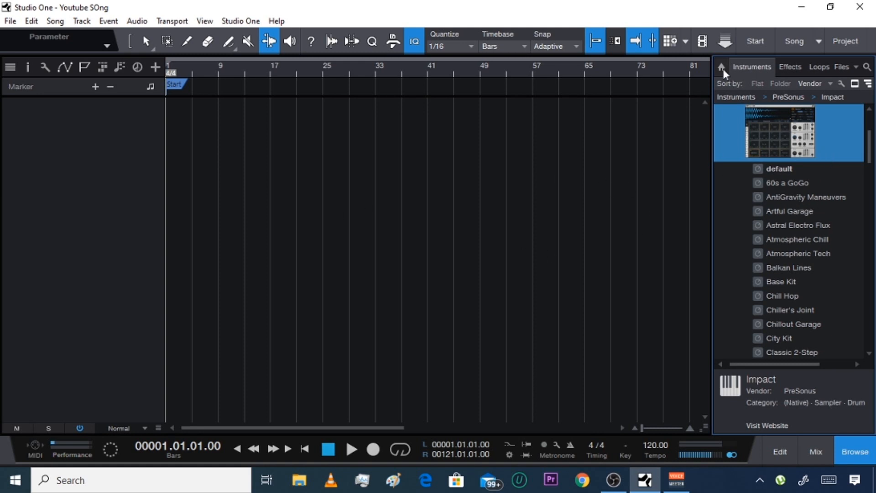
Return the browser to Home, dismiss the IObit notification, and close Transfers.
{"action": "left_click", "coordinate": [721, 66]}
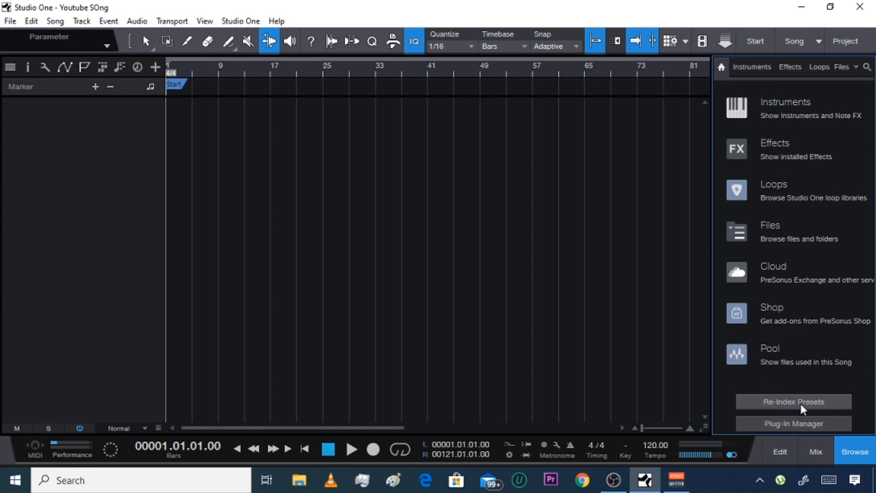
{"action": "mouse_move", "coordinate": [688, 234]}
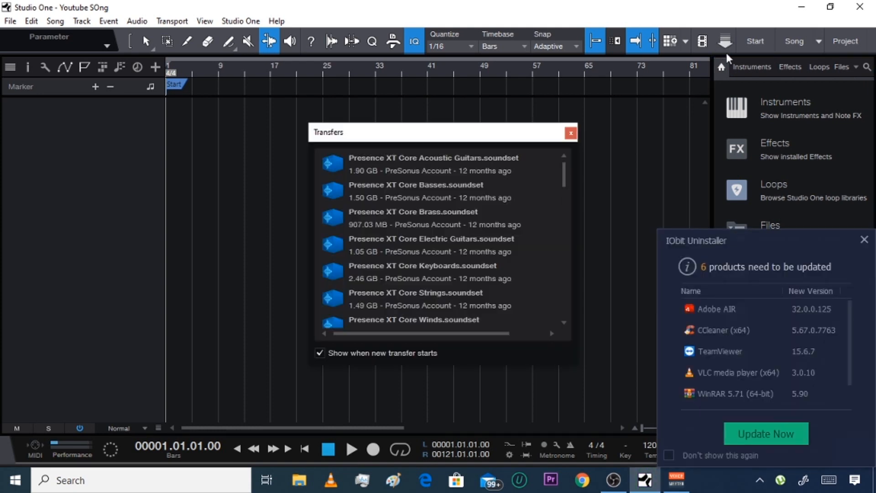
{"action": "left_click", "coordinate": [866, 240]}
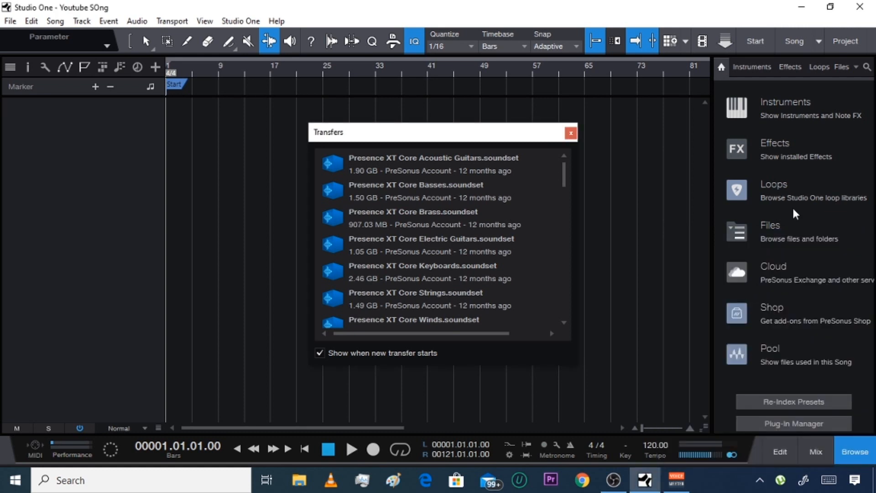
{"action": "left_click", "coordinate": [570, 133]}
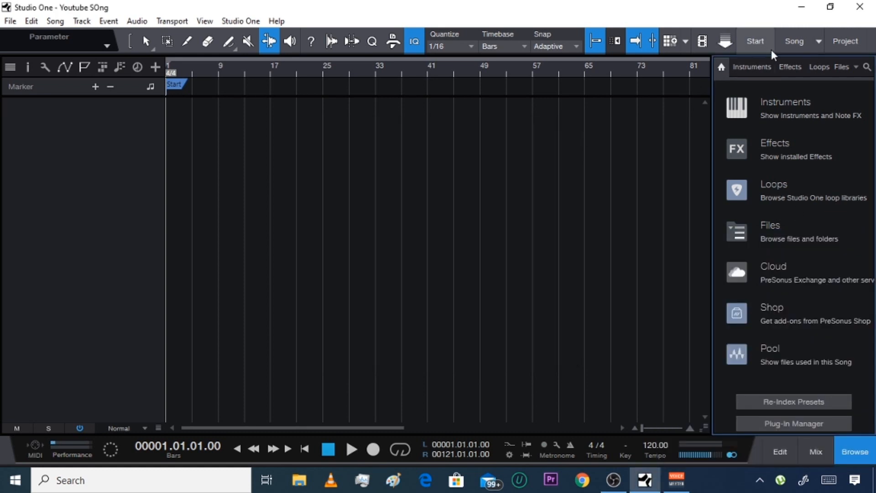
Switch to the Start page from the top-right toolbar's Start button.
{"action": "left_click", "coordinate": [754, 41]}
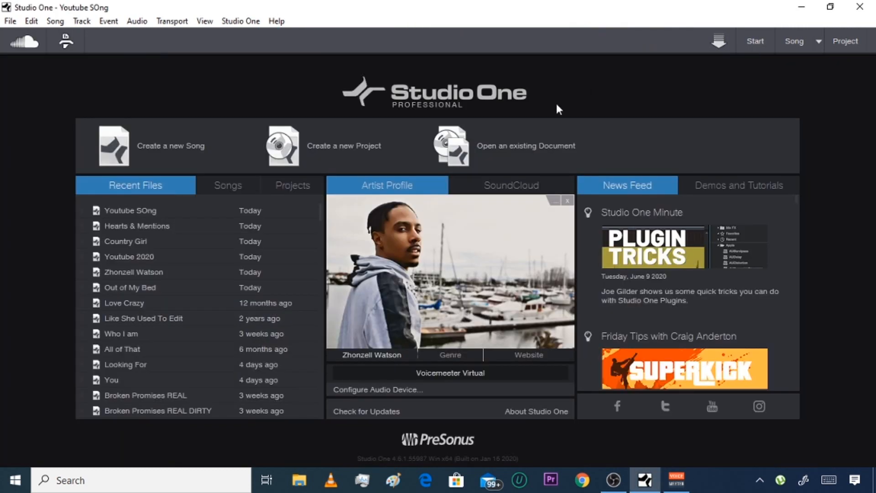
{"action": "mouse_move", "coordinate": [749, 73]}
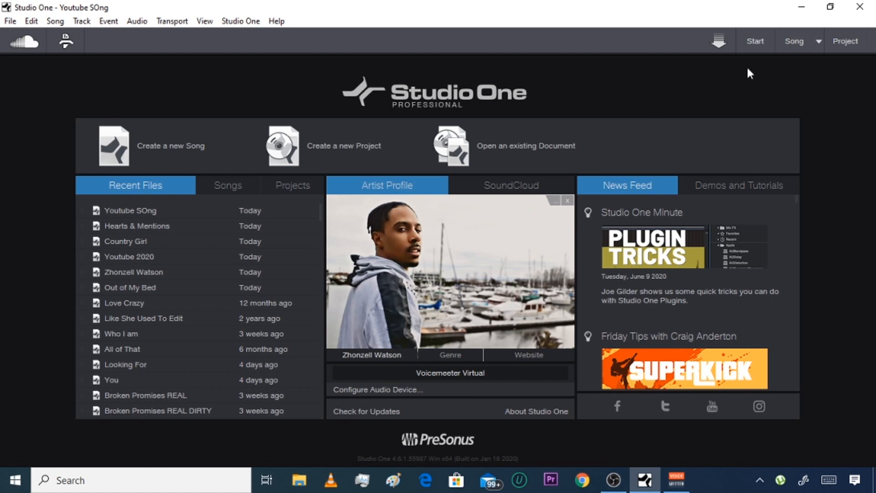
{"action": "mouse_move", "coordinate": [691, 99]}
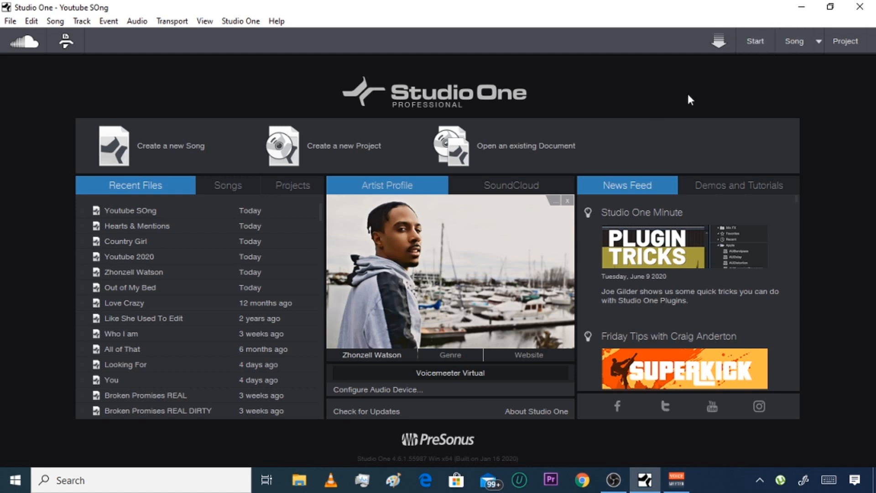
{"action": "mouse_move", "coordinate": [664, 105]}
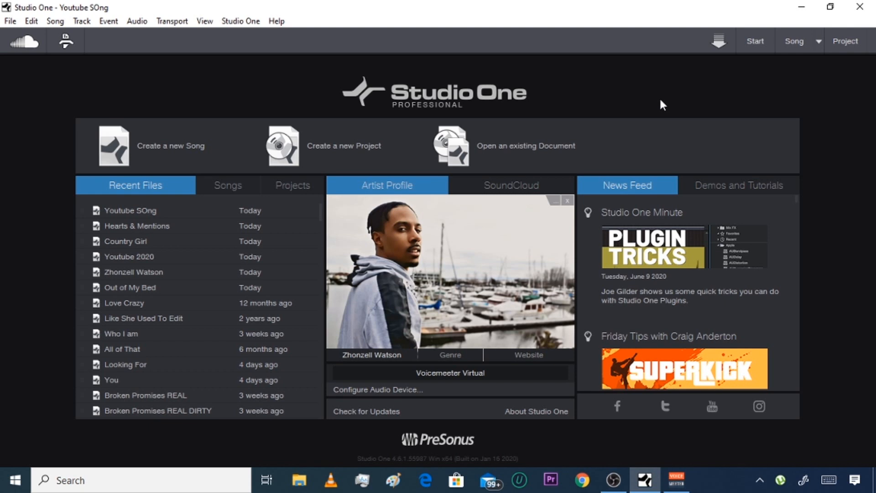